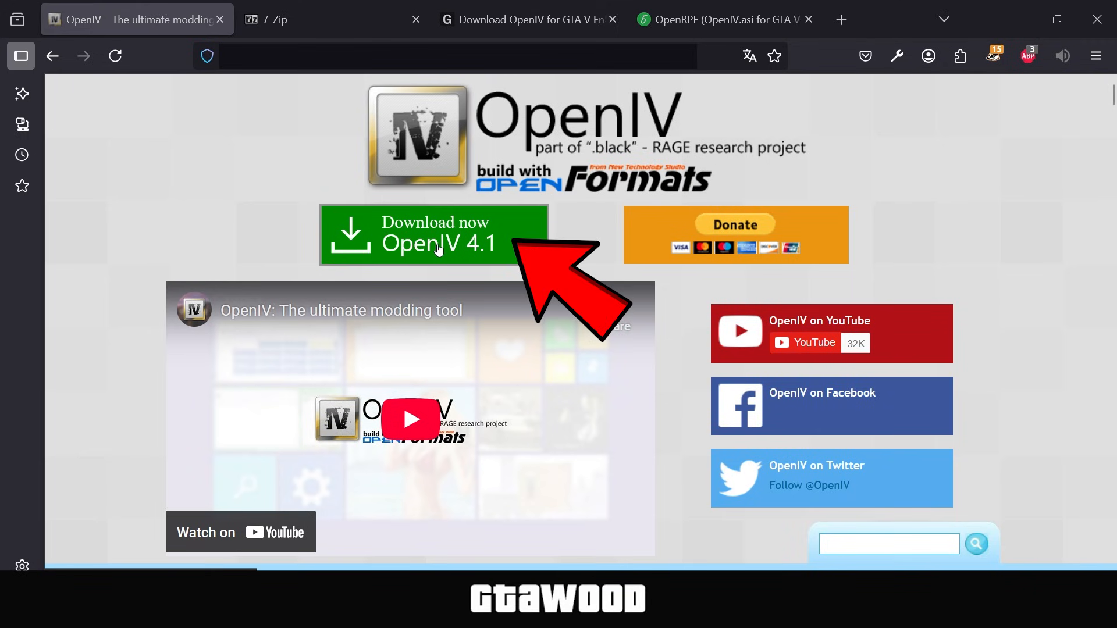
# - Review the 7-Zip and OpenIV Enhanced pages and get the OpenIV Enhanced Fix download
pyautogui.click(299, 19)
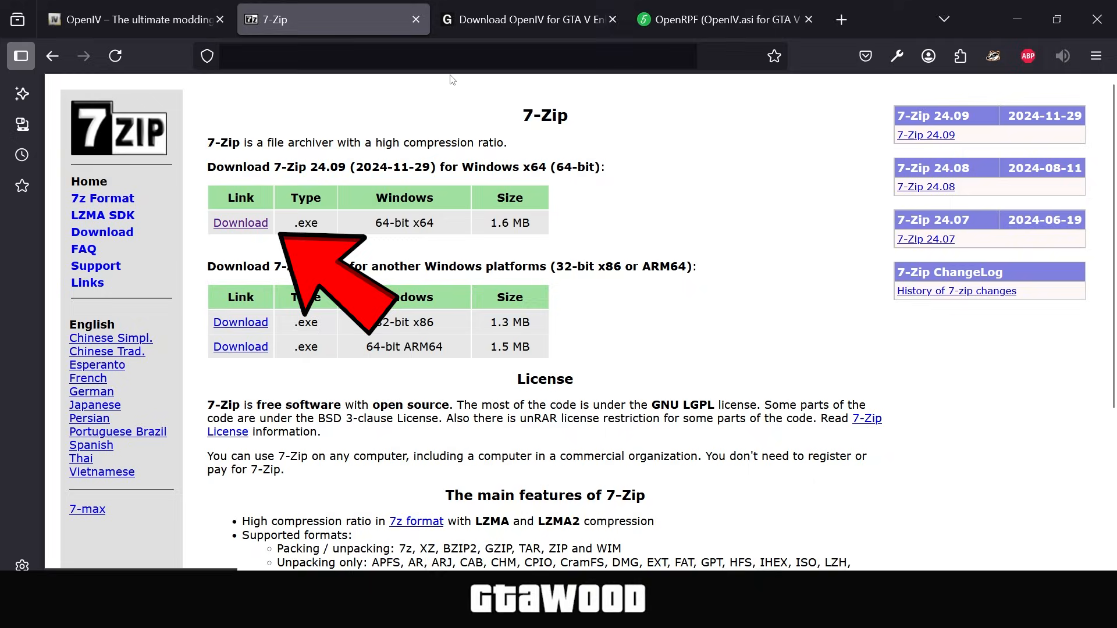
pyautogui.click(527, 19)
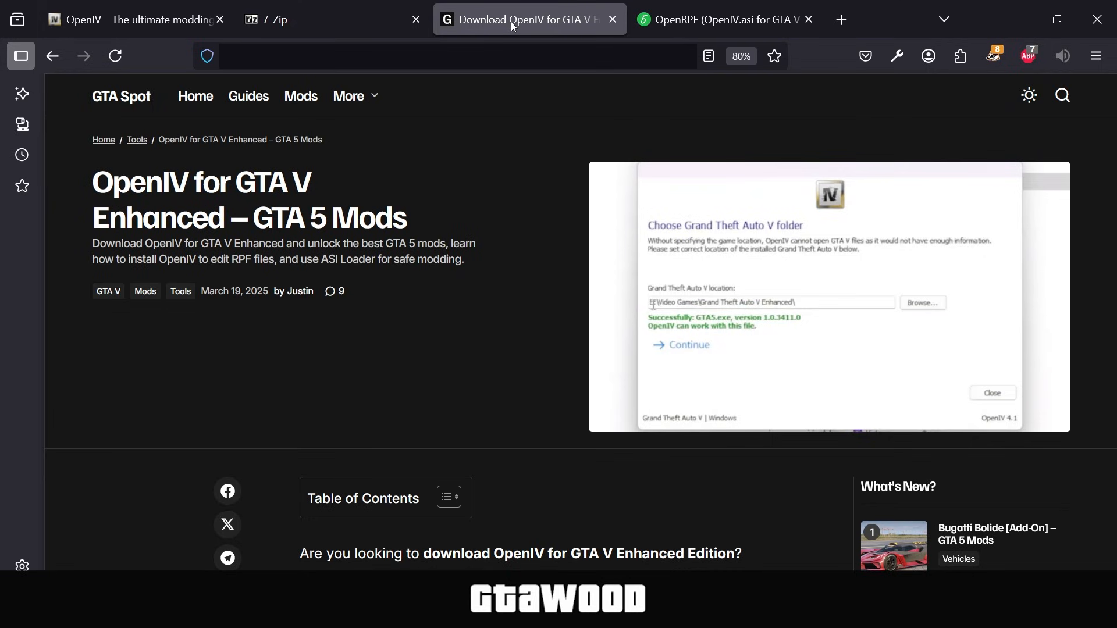
pyautogui.moveTo(469, 212)
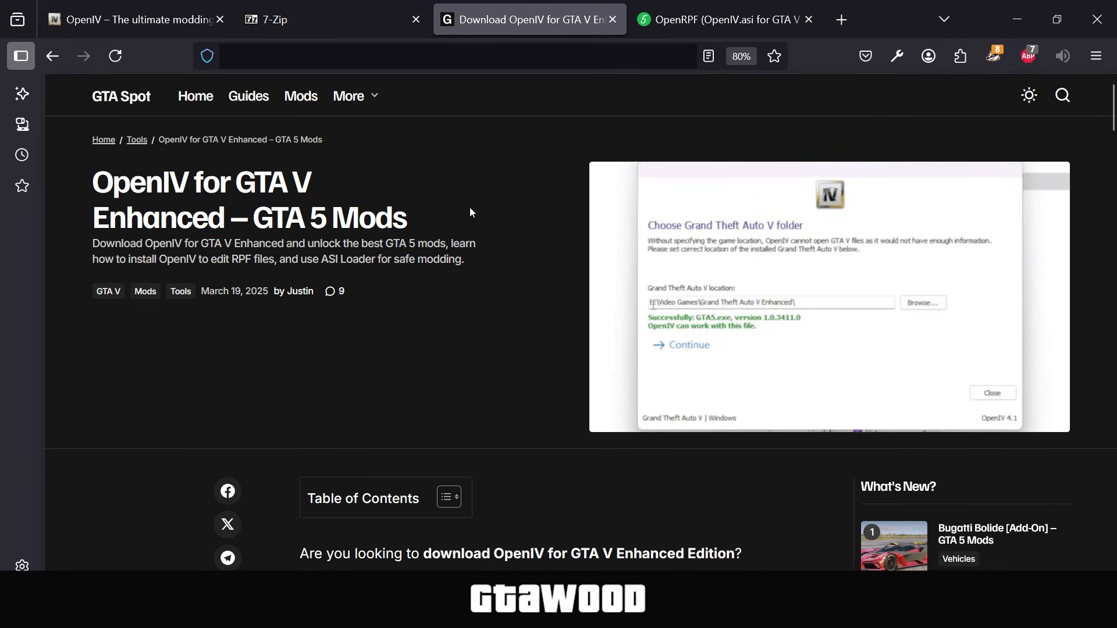
pyautogui.scroll(-3)
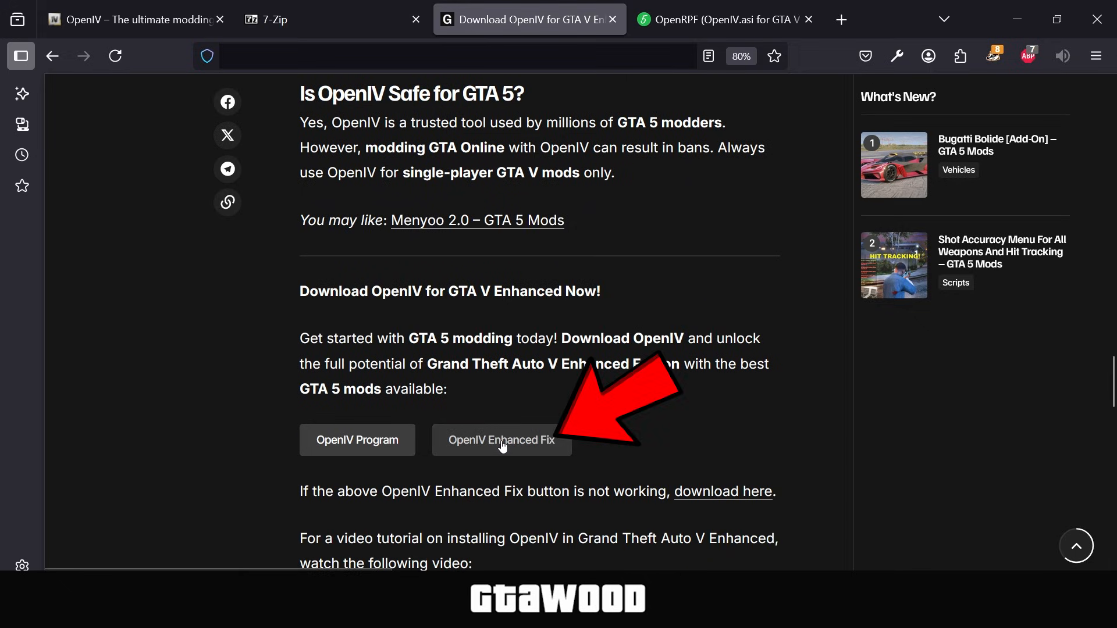
pyautogui.click(723, 20)
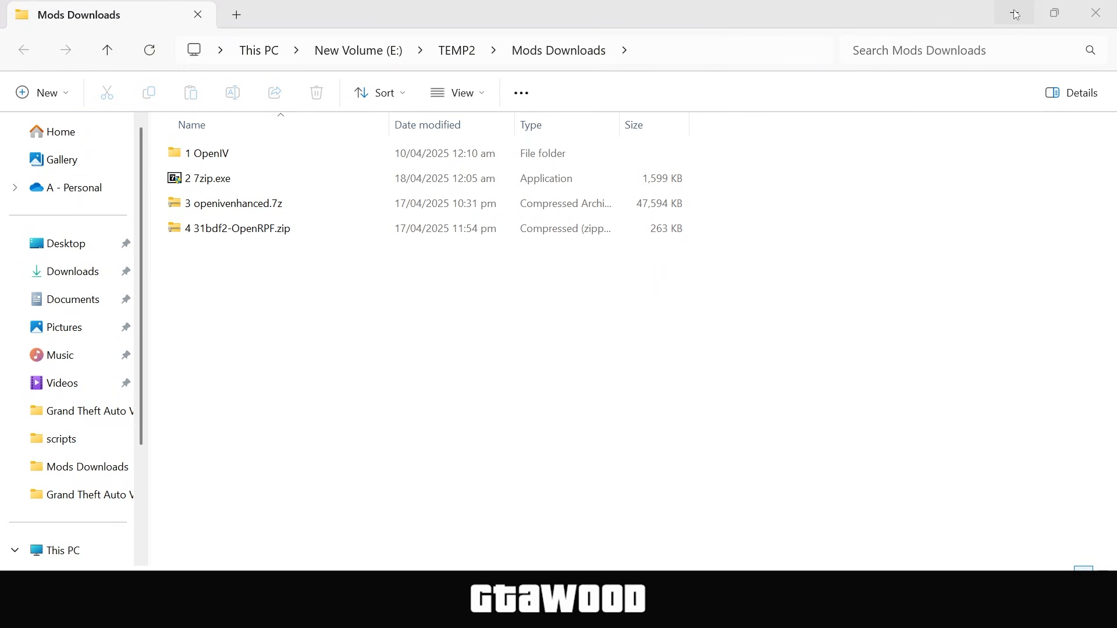
# - Open the 1 OpenIV folder in Mods Downloads and bring up actions for the OpenIV setup file
pyautogui.press('ctrl+a')
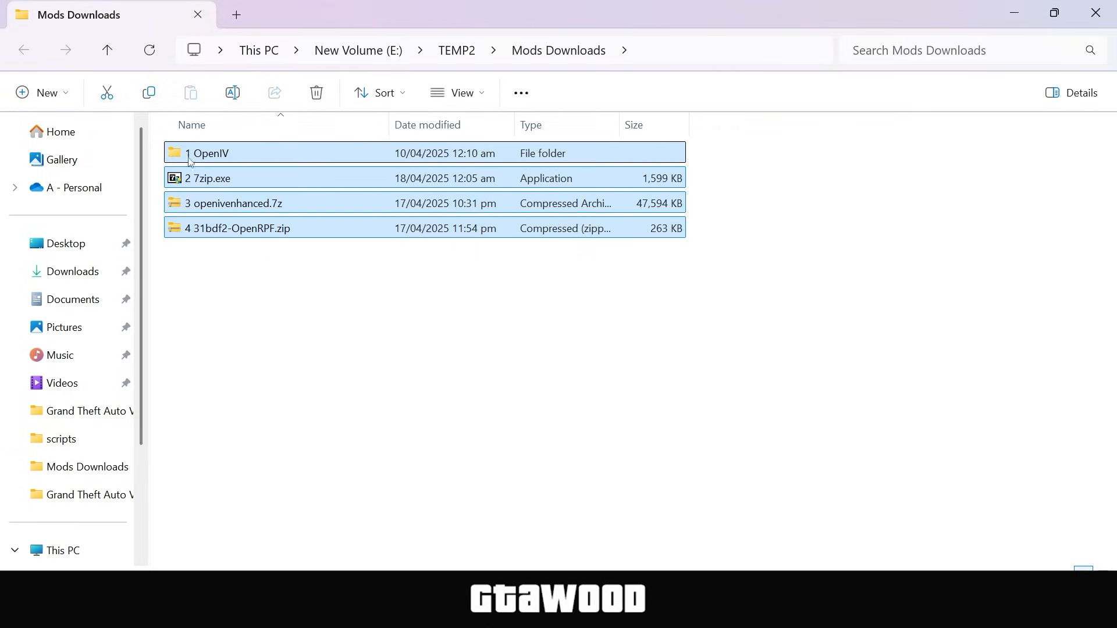
pyautogui.click(210, 152)
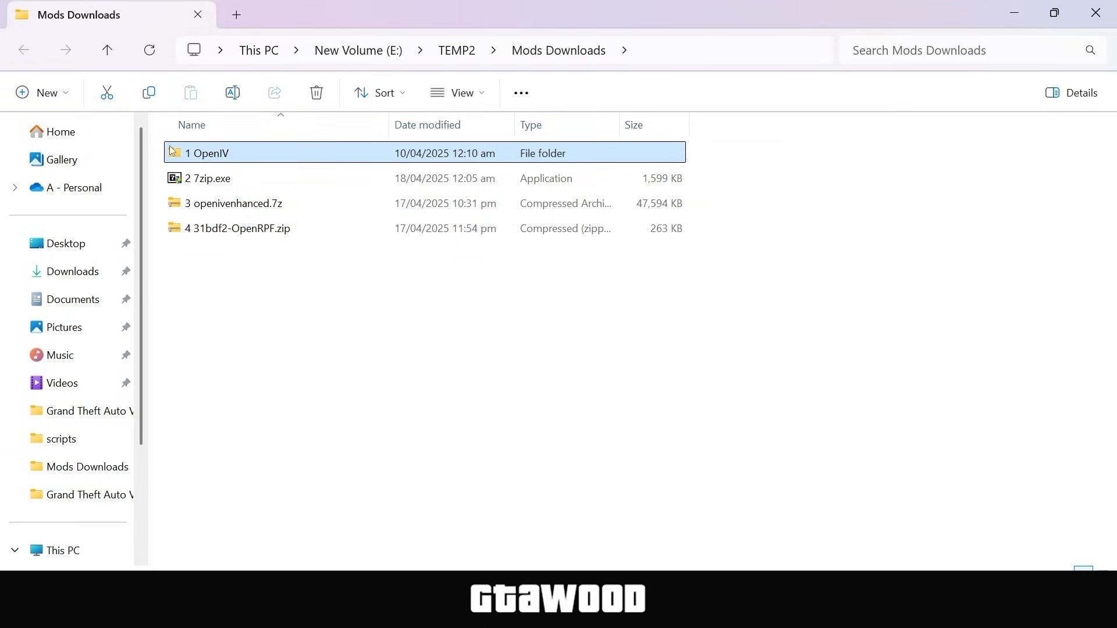
pyautogui.rightClick(207, 152)
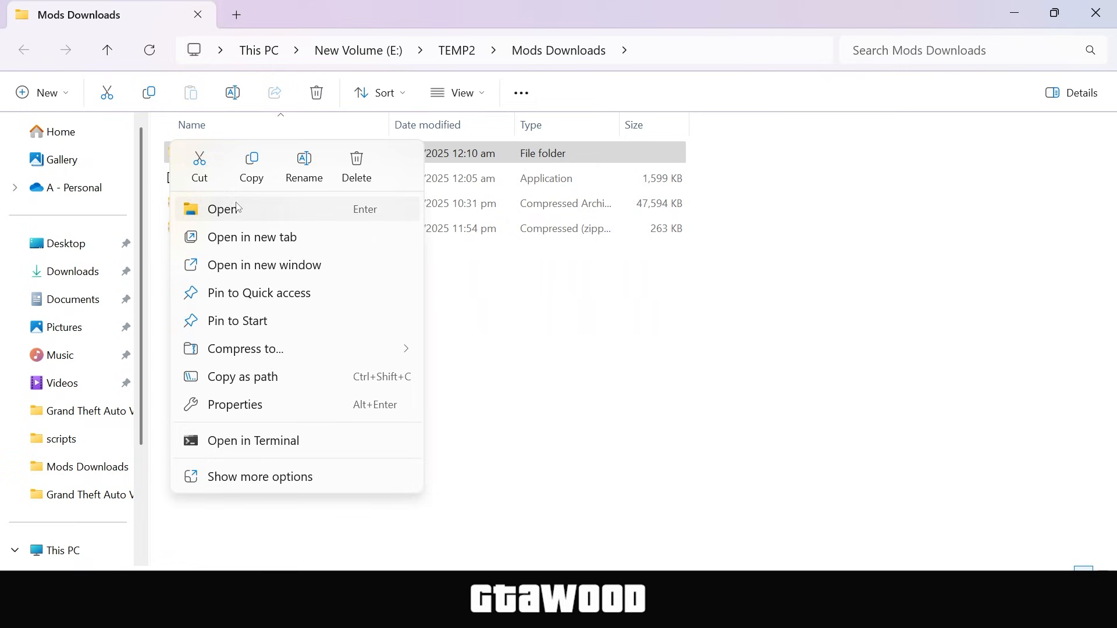
pyautogui.click(224, 208)
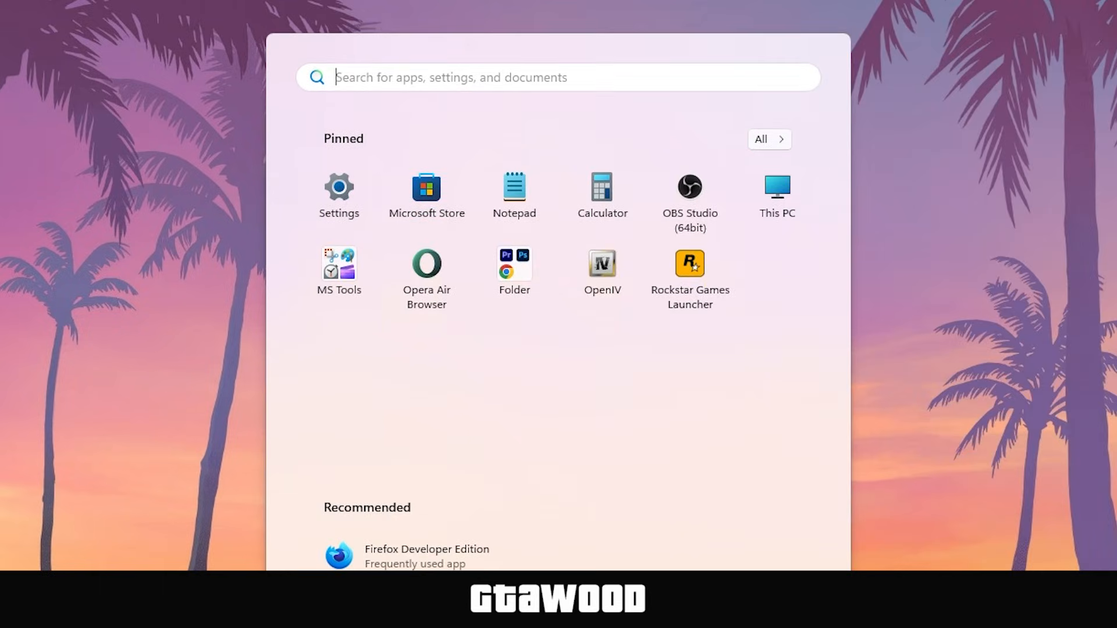
pyautogui.rightClick(687, 263)
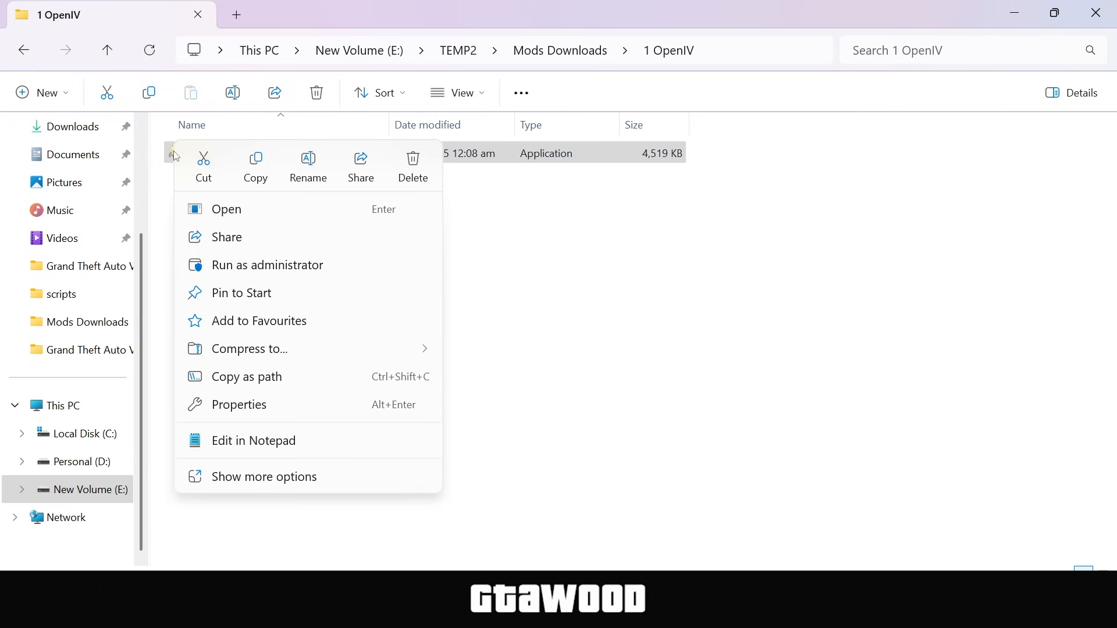
# - Run ovisetup.exe in English, accept the license, install to this computer and agree to the 20.4 Mb download
pyautogui.click(226, 208)
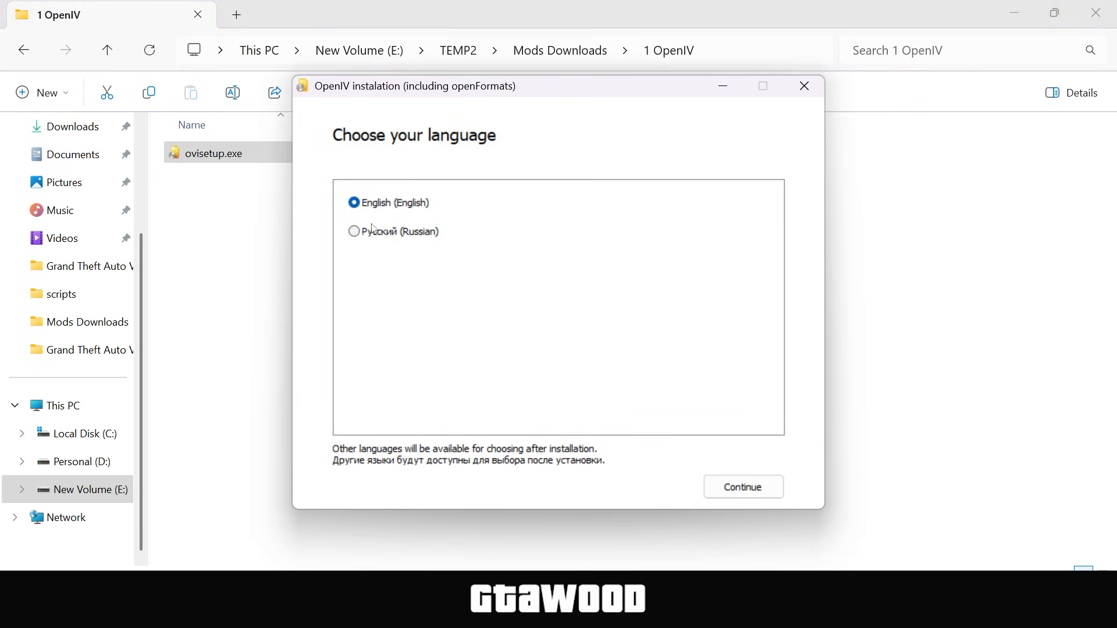
pyautogui.click(741, 487)
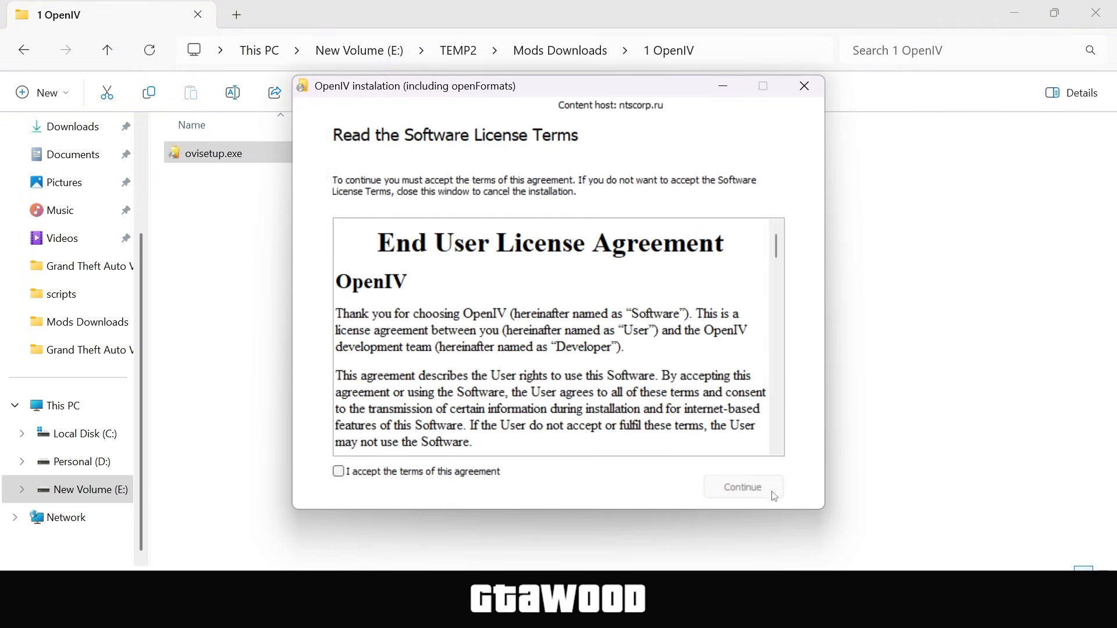
pyautogui.click(743, 487)
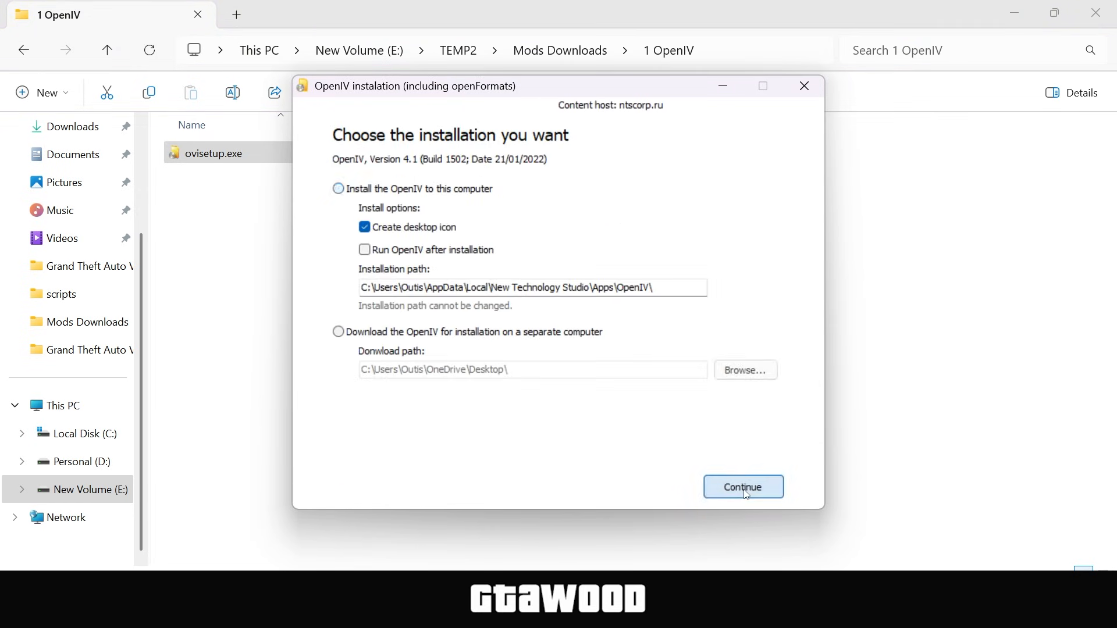
pyautogui.click(337, 332)
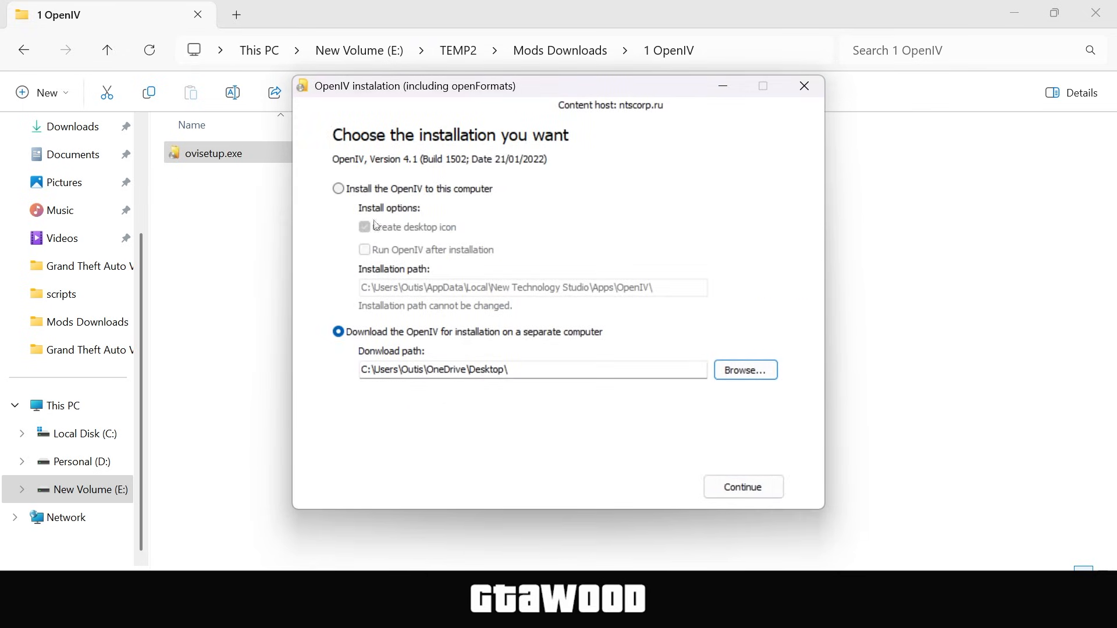
pyautogui.click(742, 486)
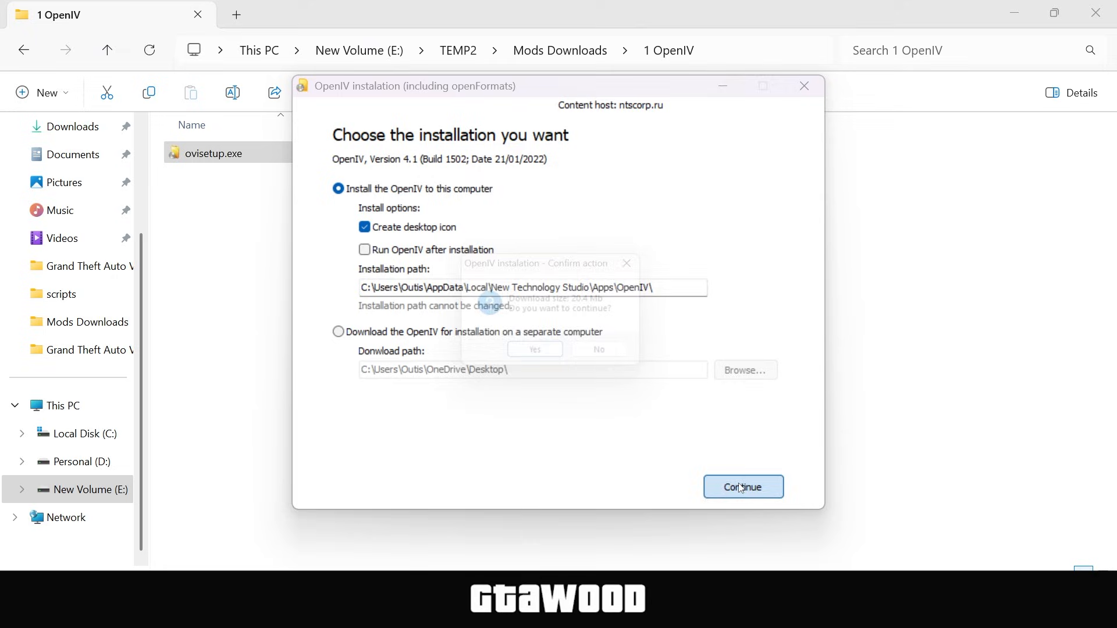
pyautogui.click(744, 486)
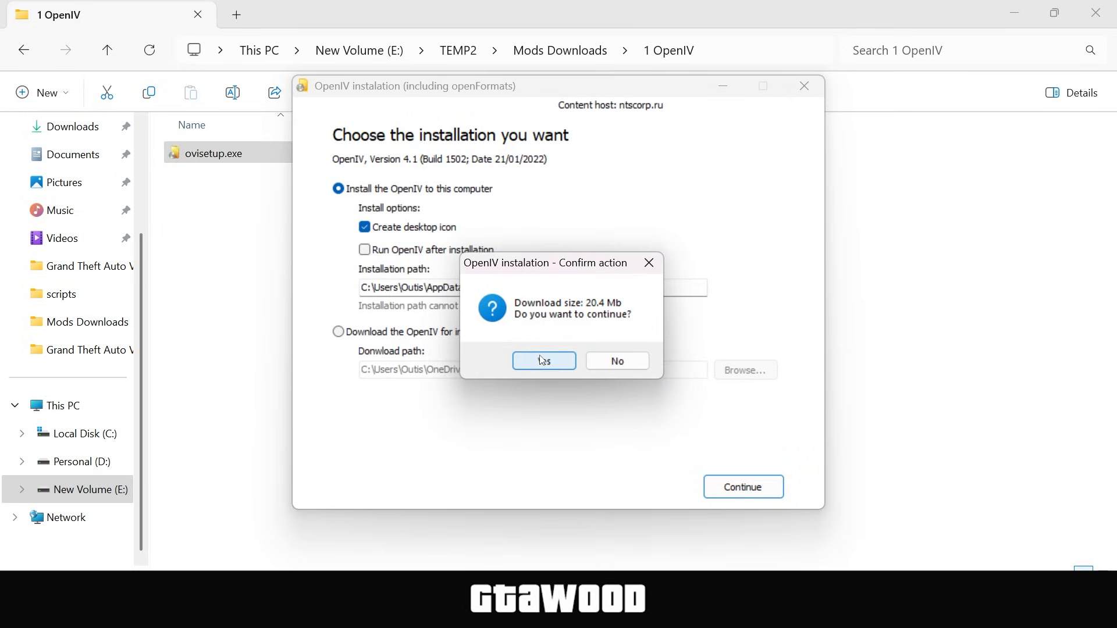
pyautogui.click(544, 361)
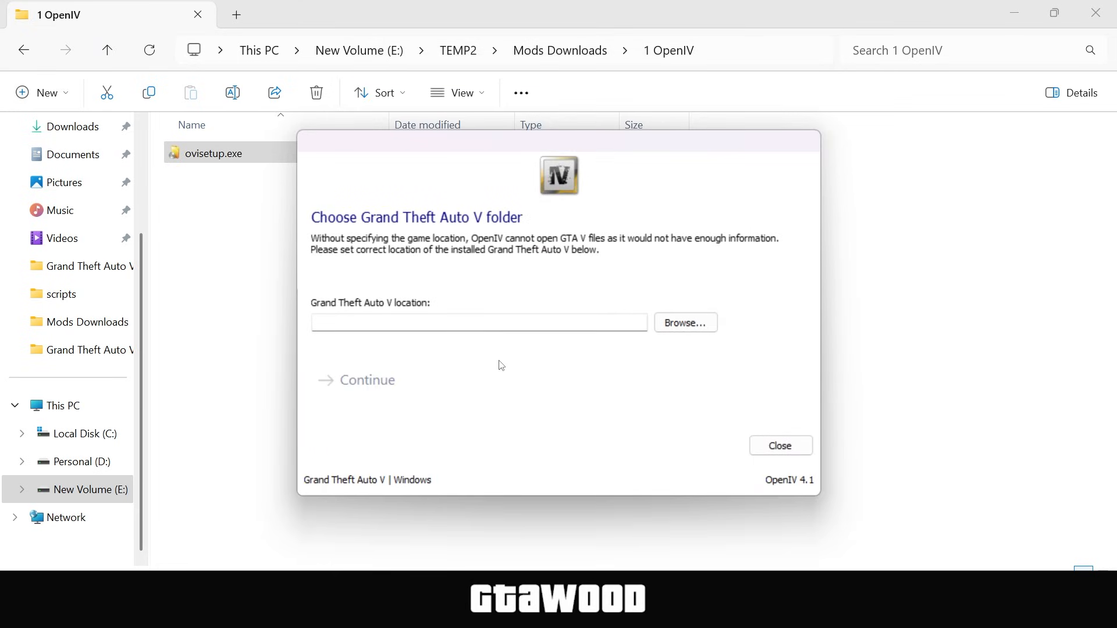
# - Point OpenIV at the Grand Theft Auto V Enhanced folder and close the rejected folder prompt
pyautogui.click(685, 322)
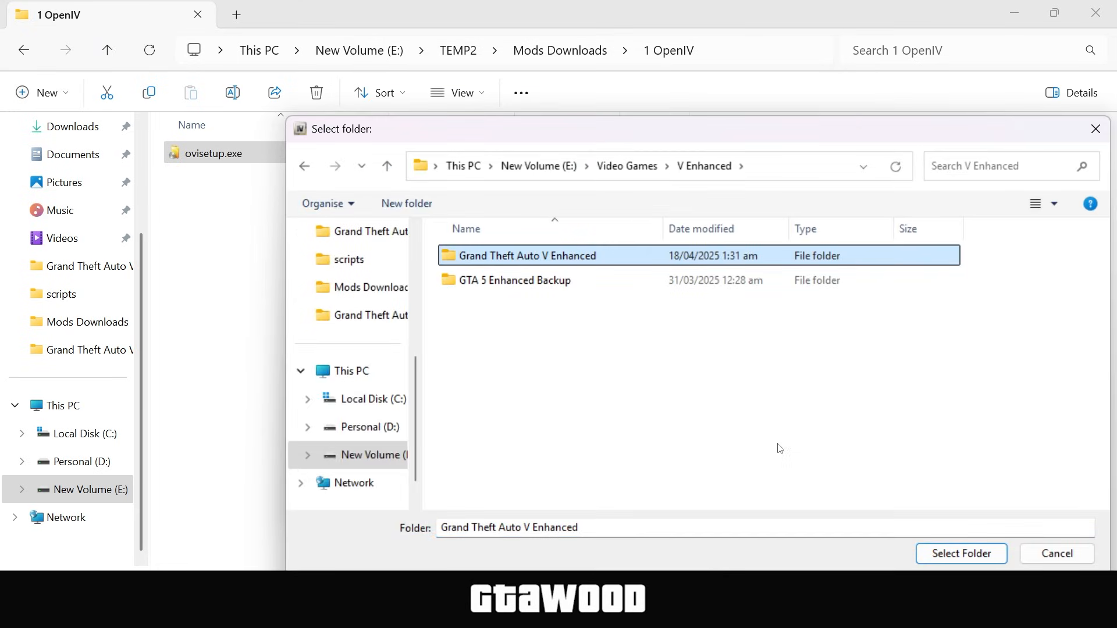
pyautogui.click(960, 554)
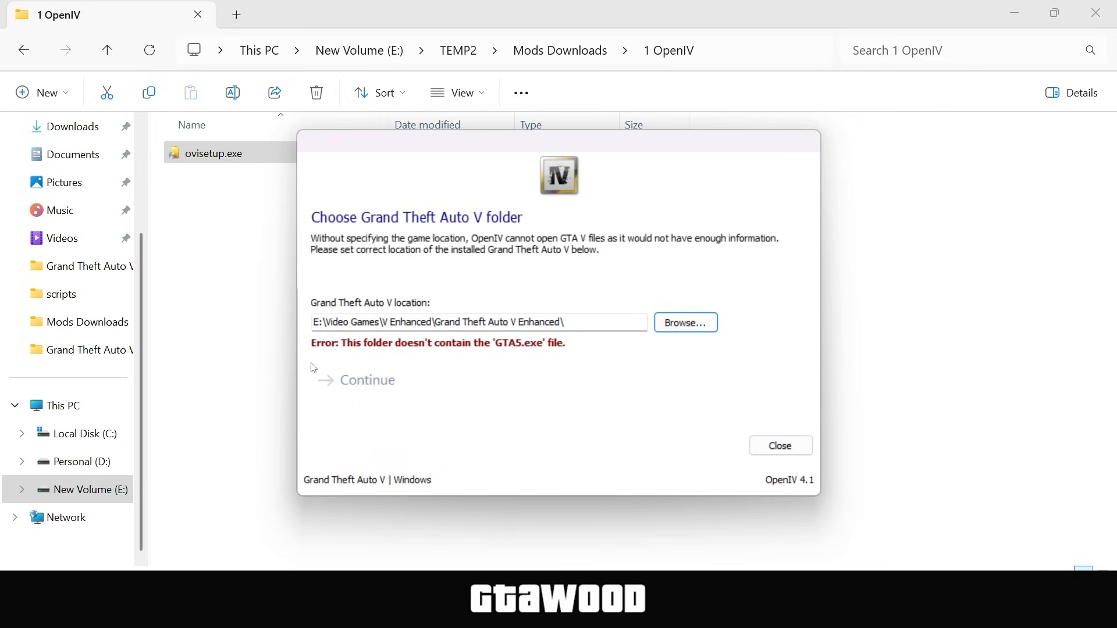
pyautogui.moveTo(526, 356)
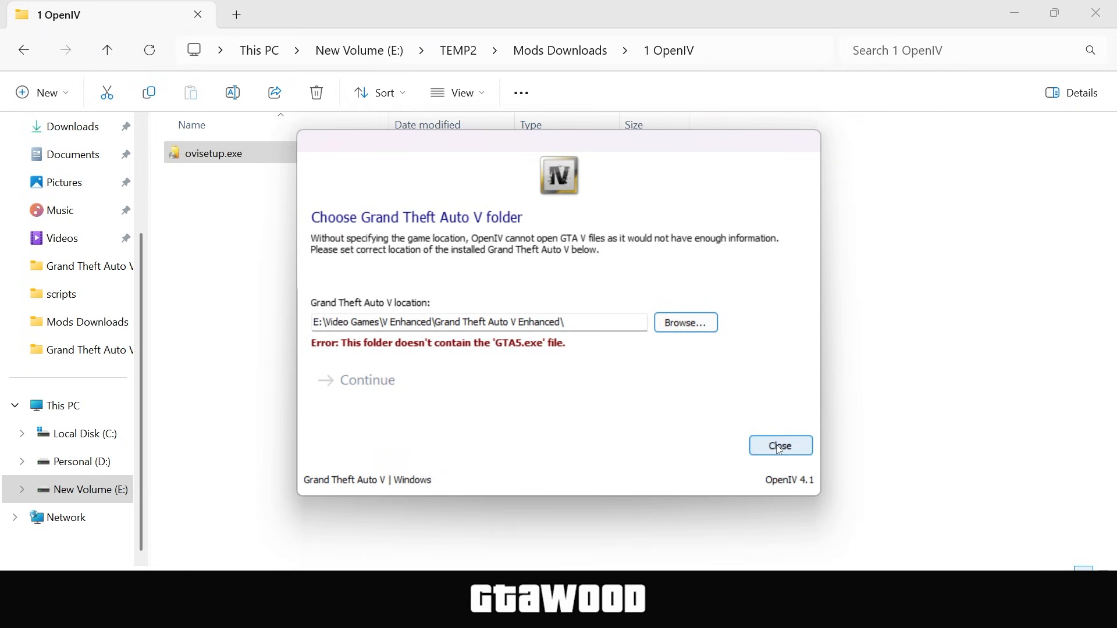
pyautogui.click(780, 446)
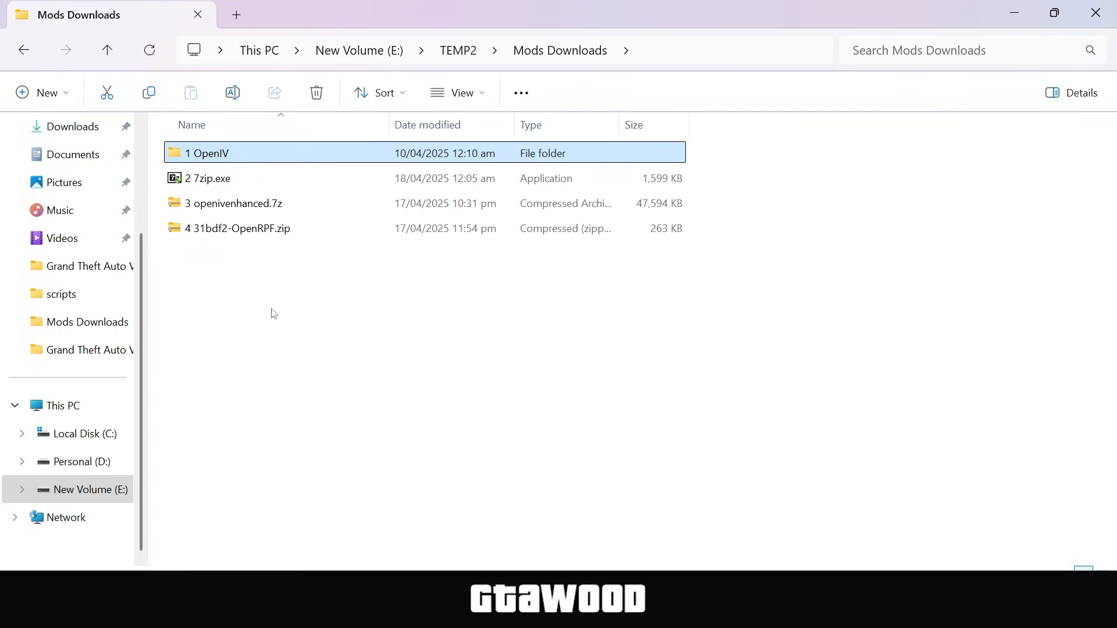
# - Install 7-Zip 24.09 from Mods Downloads and close the finished setup
pyautogui.rightClick(207, 178)
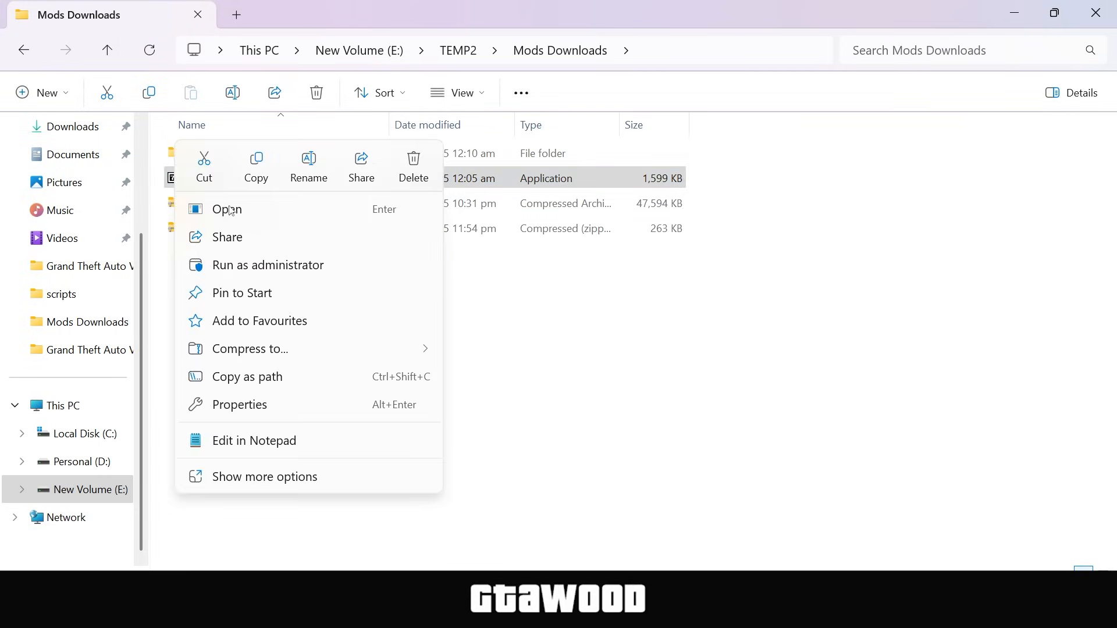
pyautogui.click(227, 208)
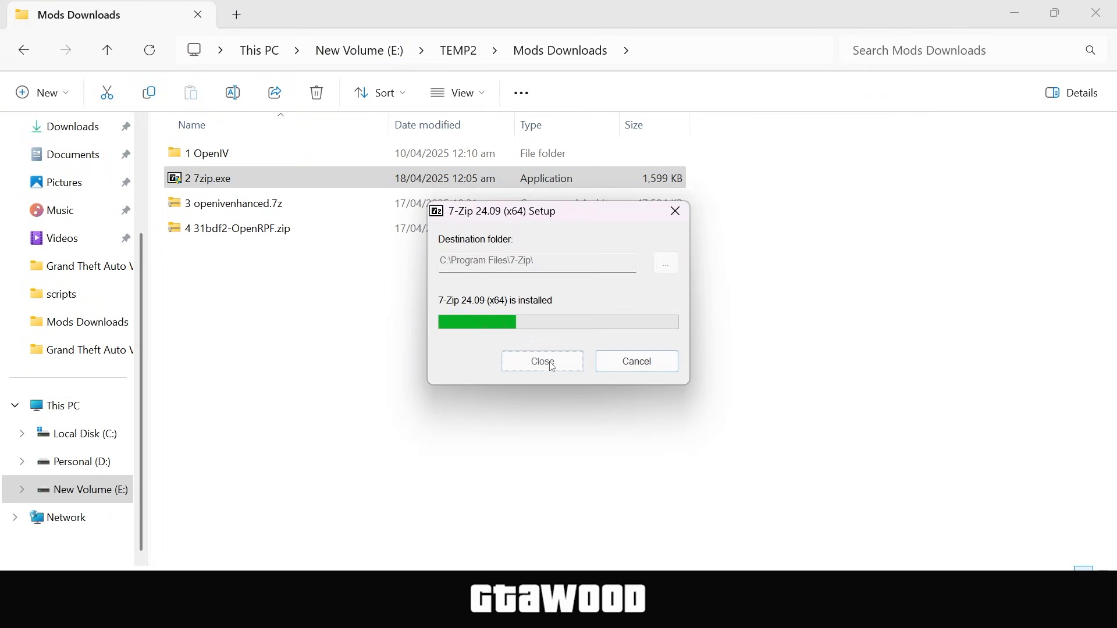
pyautogui.click(542, 361)
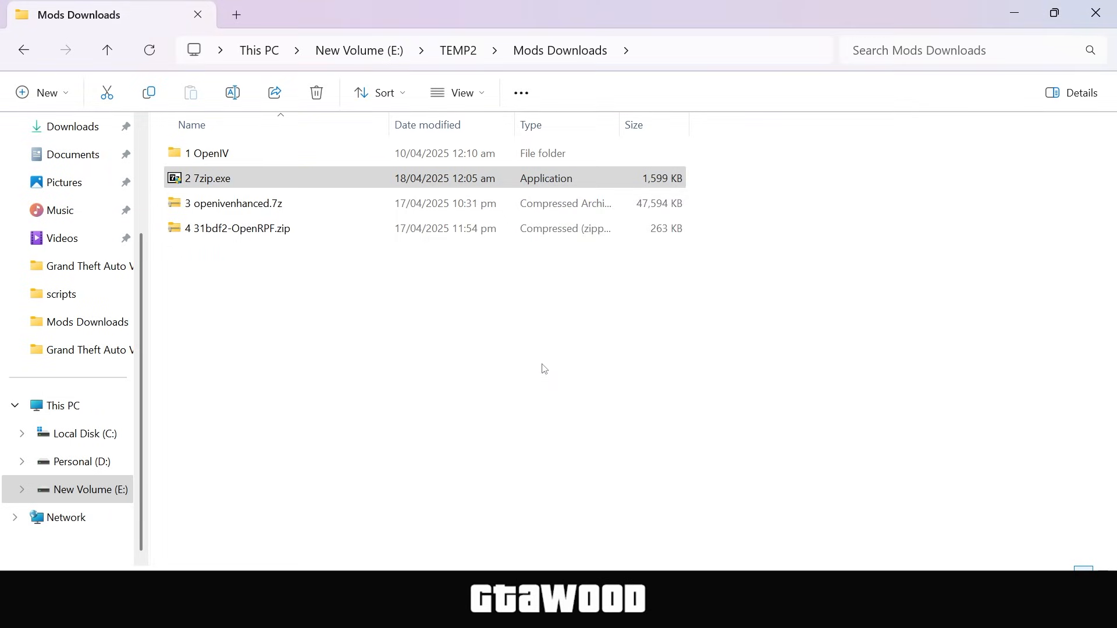
# - Extract openivenhanced.7z with 7-Zip into a new 3 openivenhanced folder
pyautogui.click(233, 203)
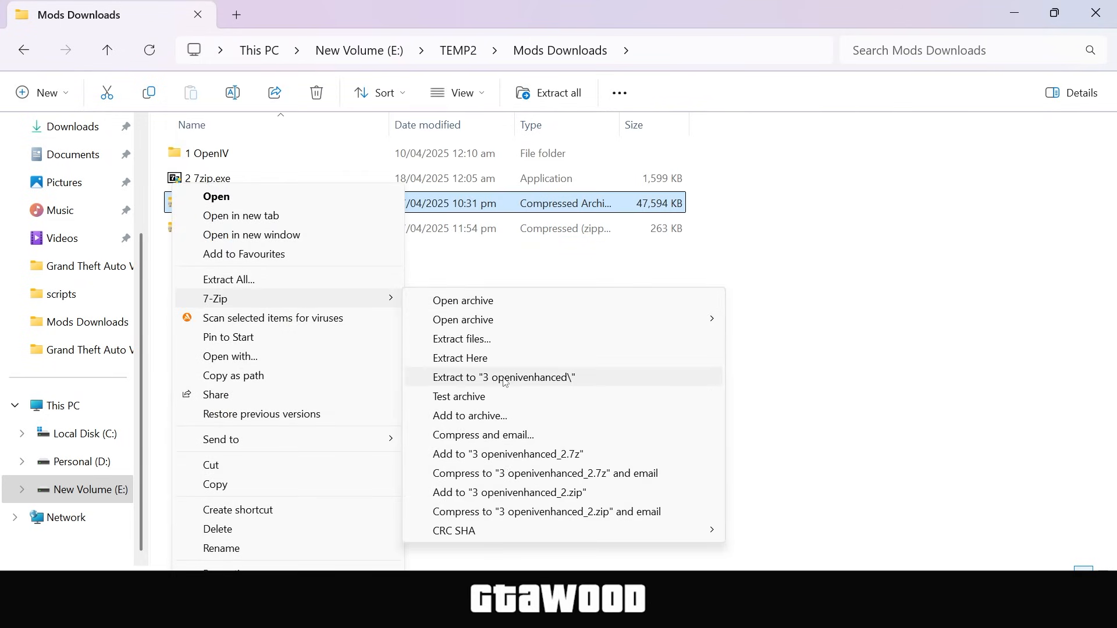
pyautogui.click(503, 378)
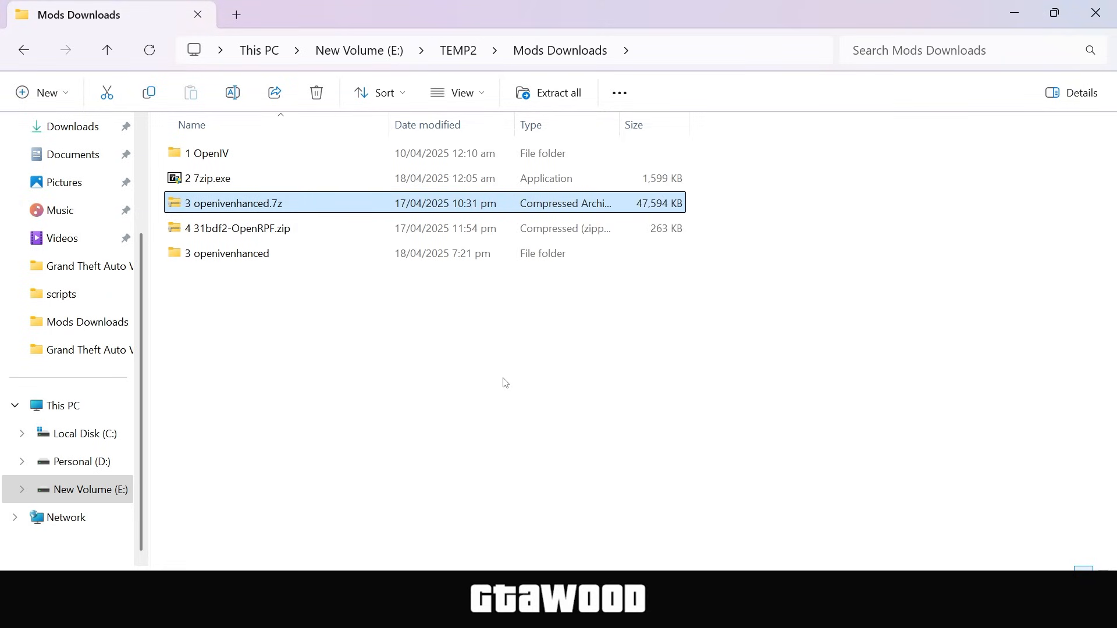
pyautogui.moveTo(200, 277)
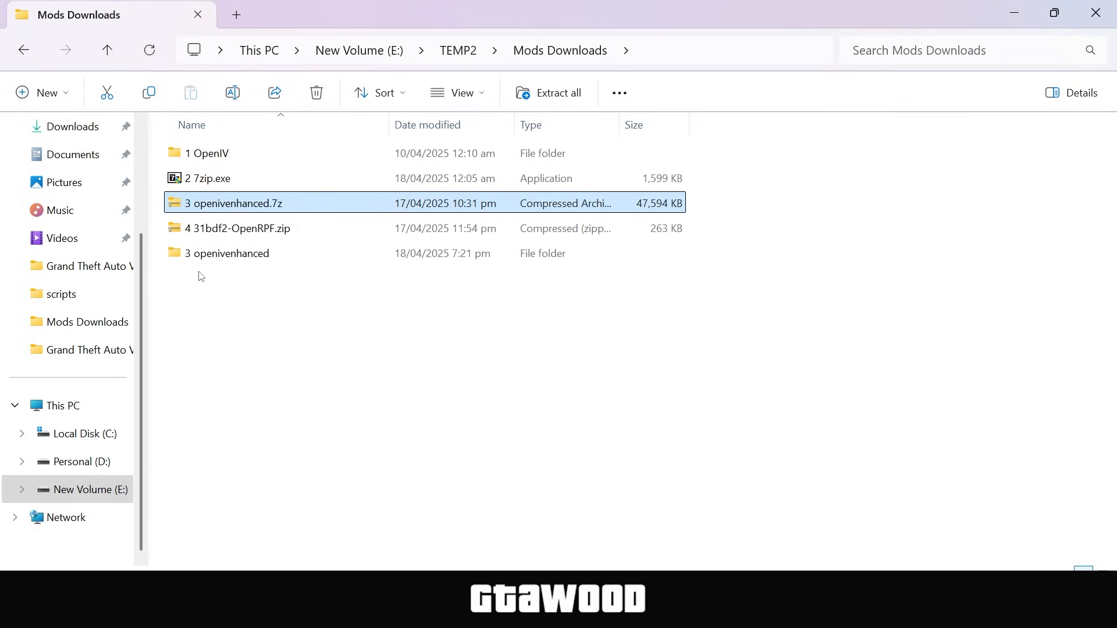
# - Open the extracted 3 openivenhanced folder and its inner openivenhanced folder
pyautogui.doubleClick(227, 252)
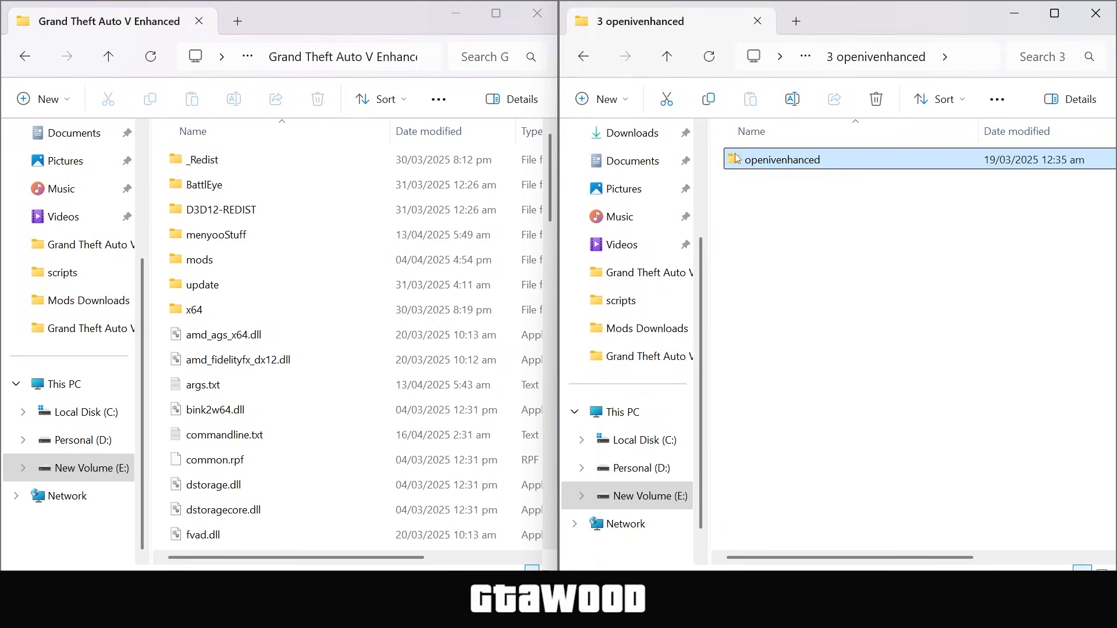
pyautogui.doubleClick(783, 159)
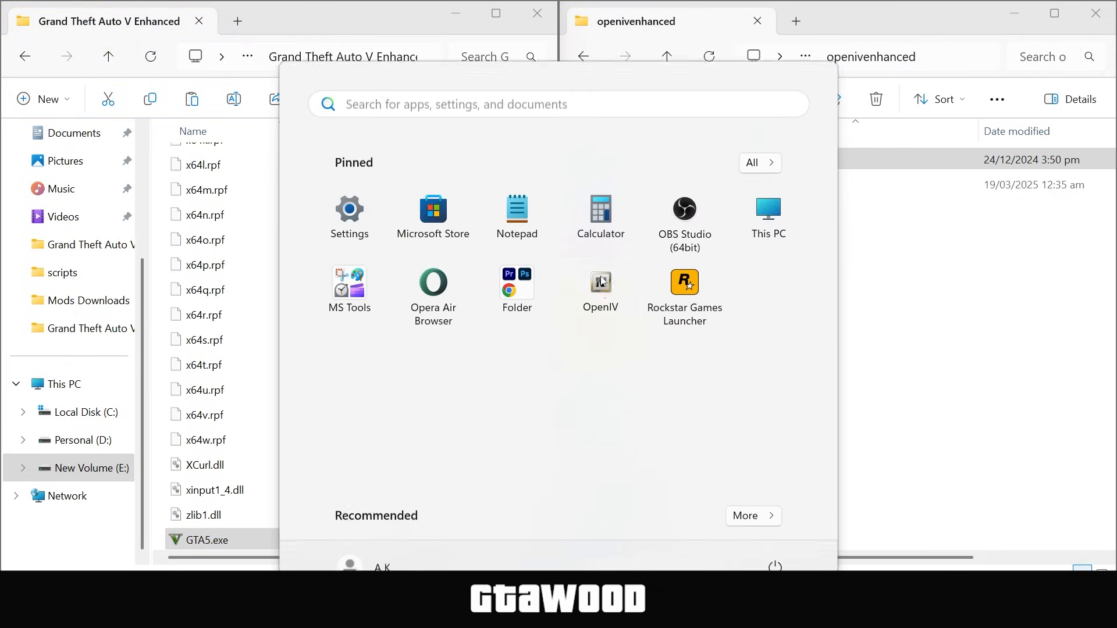
# - Launch OpenIV for GTA V Windows, select the Grand Theft Auto V Enhanced folder and continue past the backup reminder
pyautogui.click(601, 287)
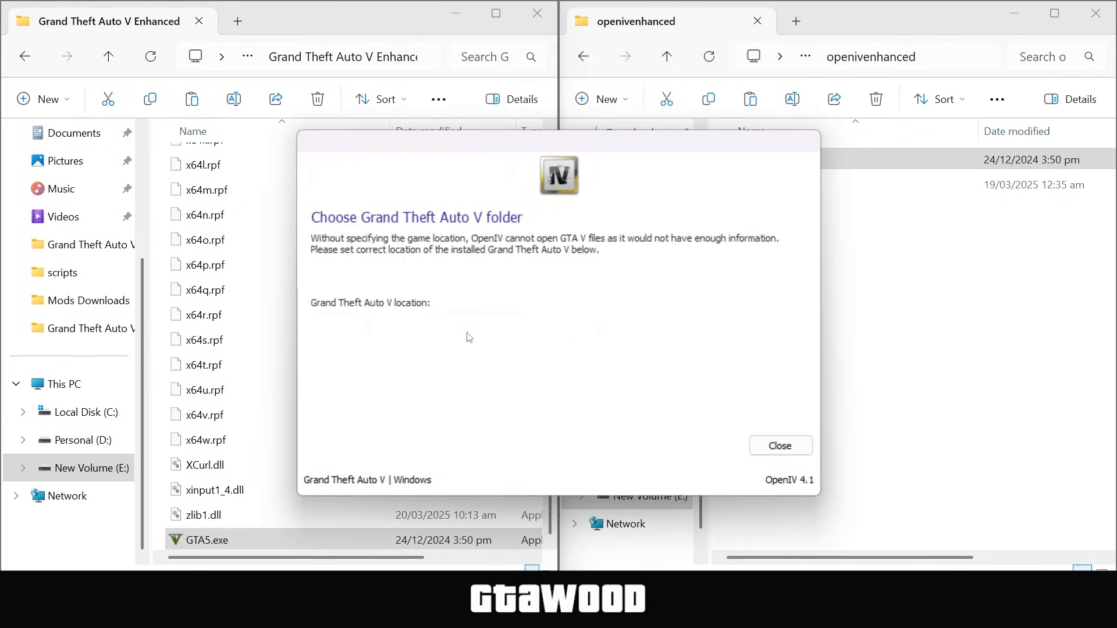
pyautogui.click(683, 322)
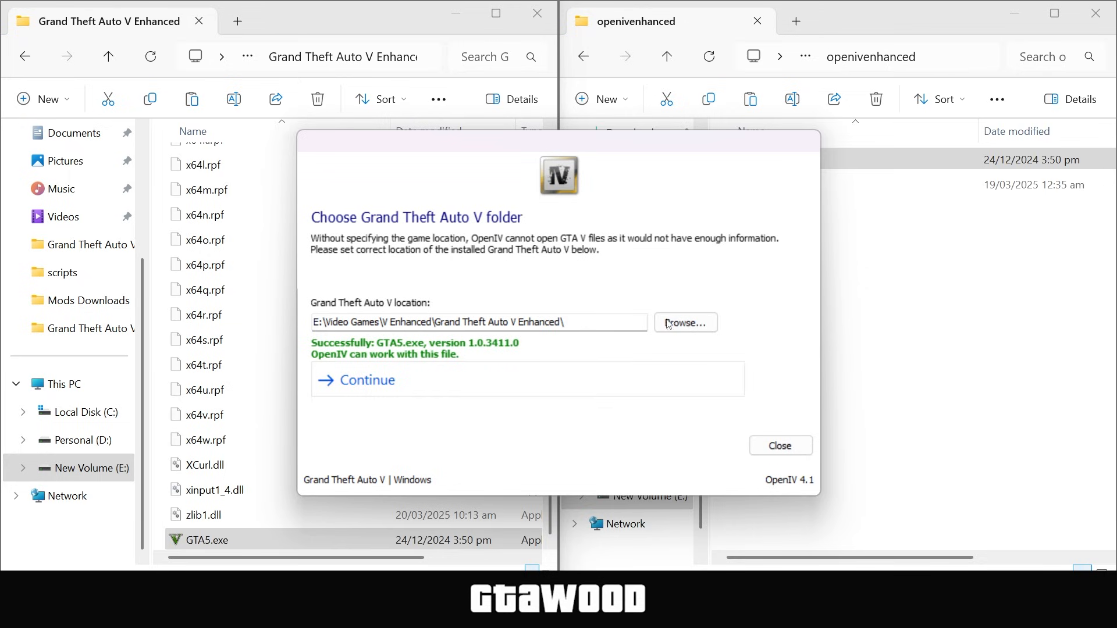
pyautogui.click(683, 322)
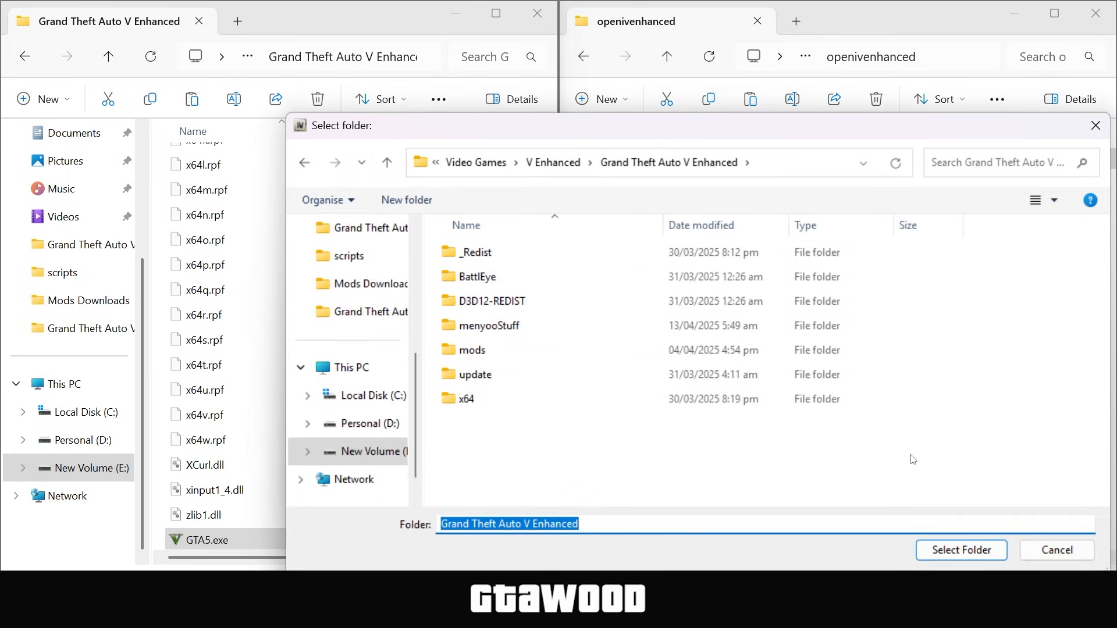
pyautogui.click(960, 550)
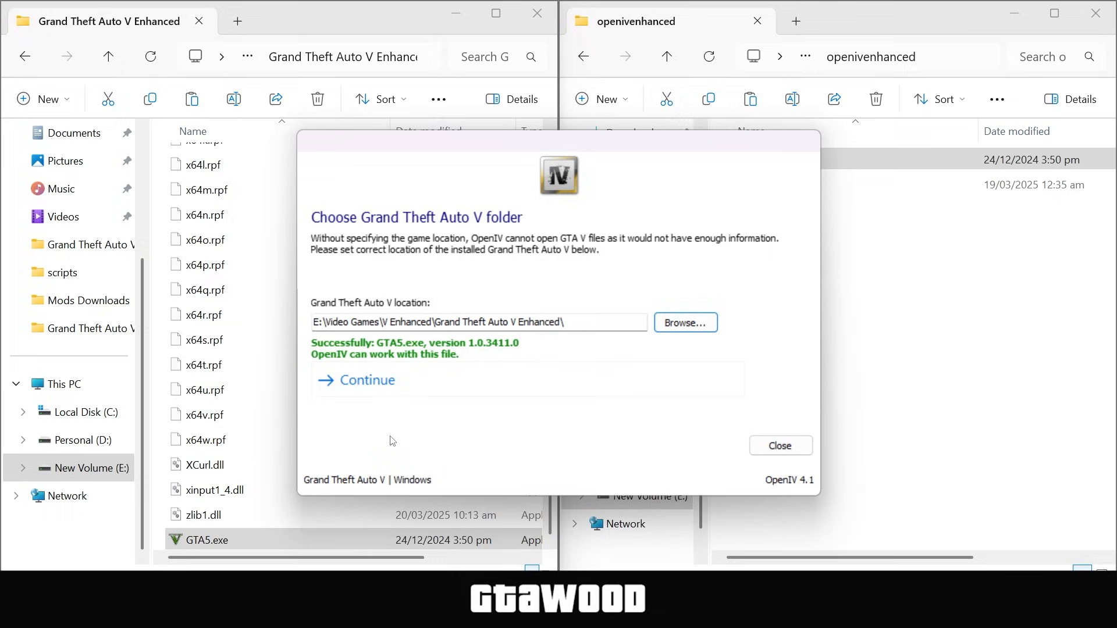
pyautogui.click(366, 379)
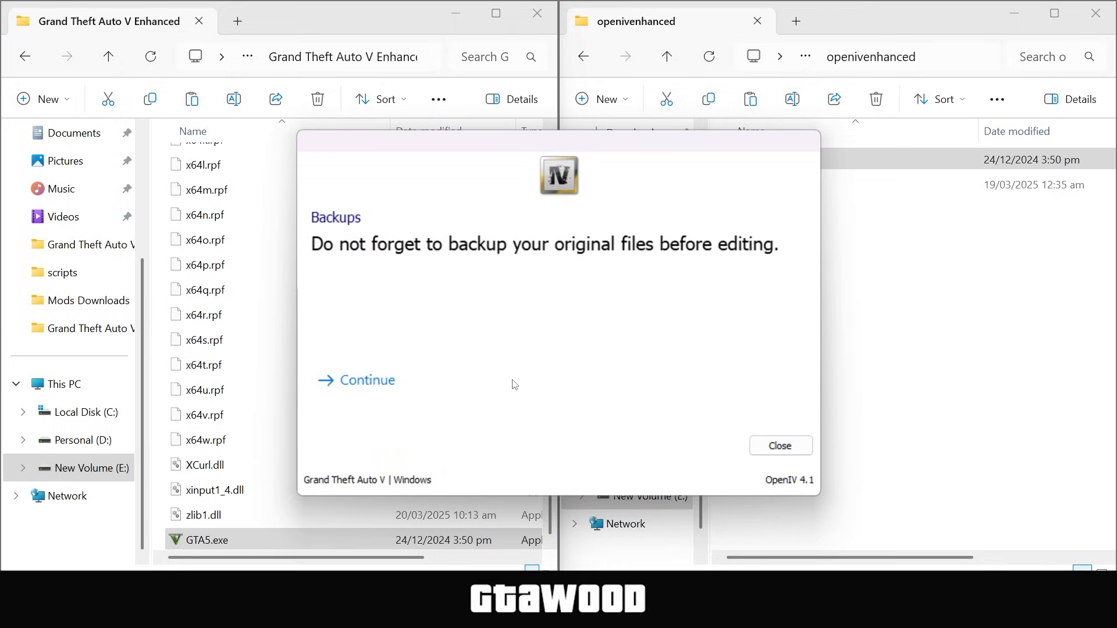
pyautogui.click(365, 379)
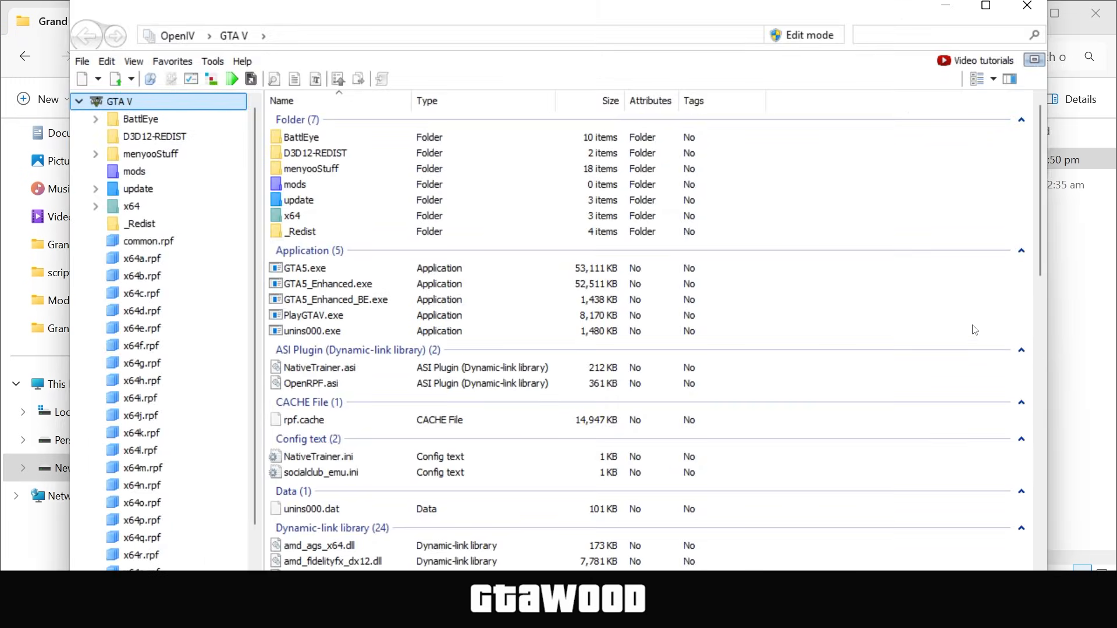
pyautogui.moveTo(970, 322)
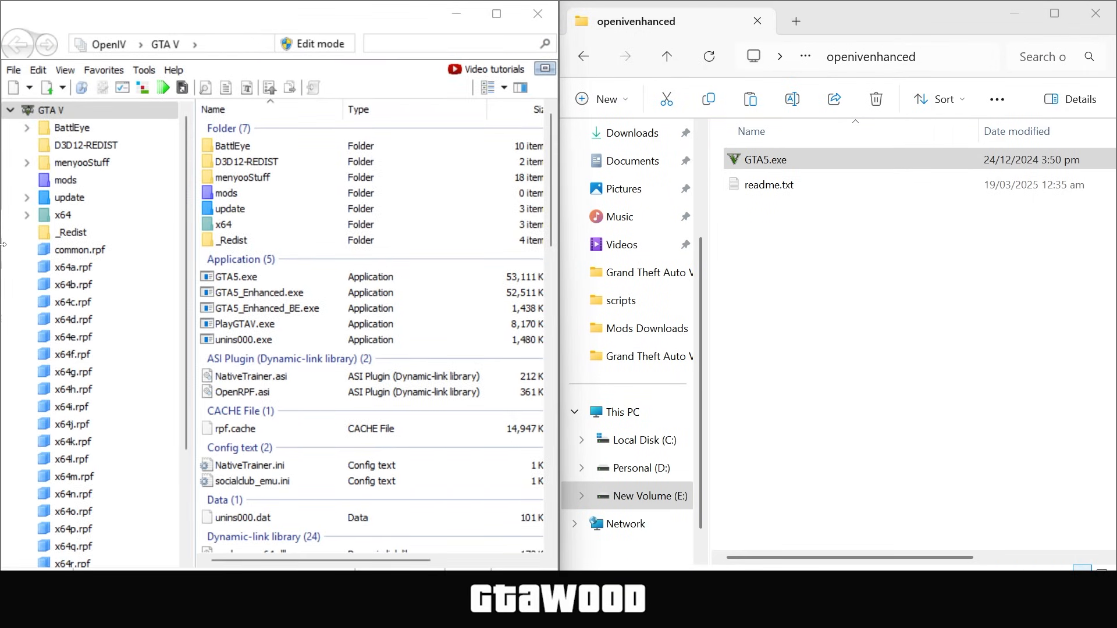
# - Open the ASI Manager from OpenIV's Tools menu
pyautogui.click(144, 70)
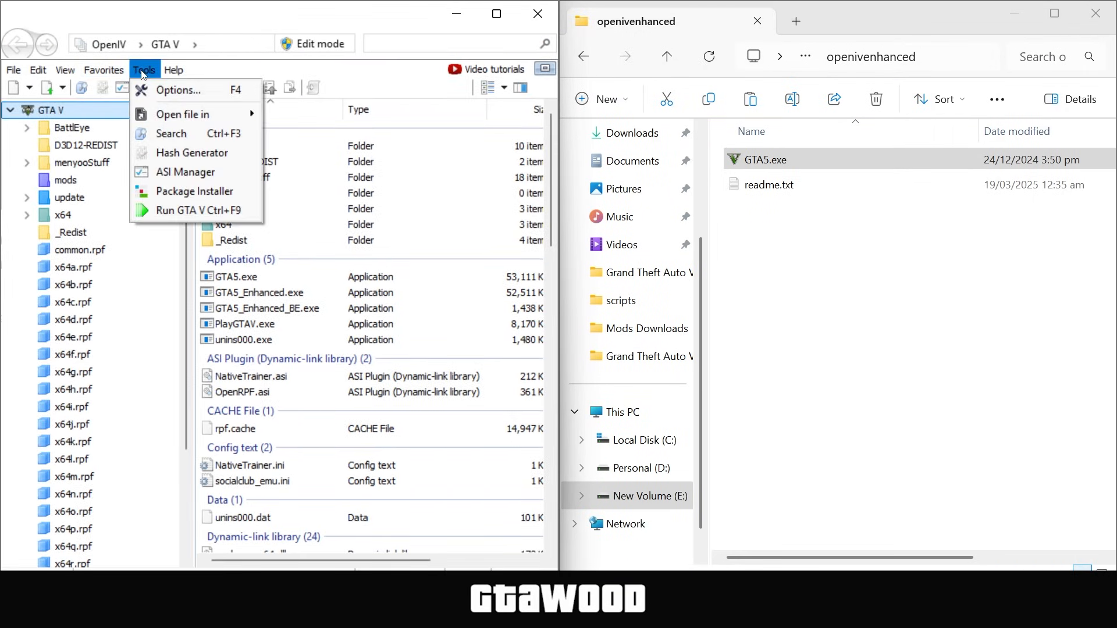
pyautogui.click(185, 172)
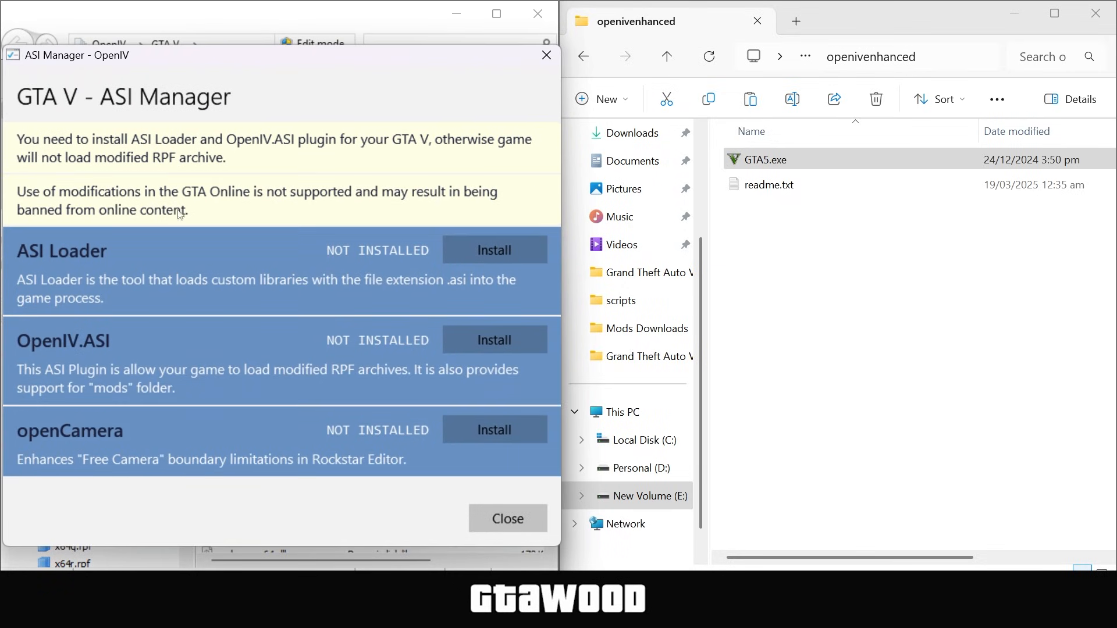
pyautogui.moveTo(161, 269)
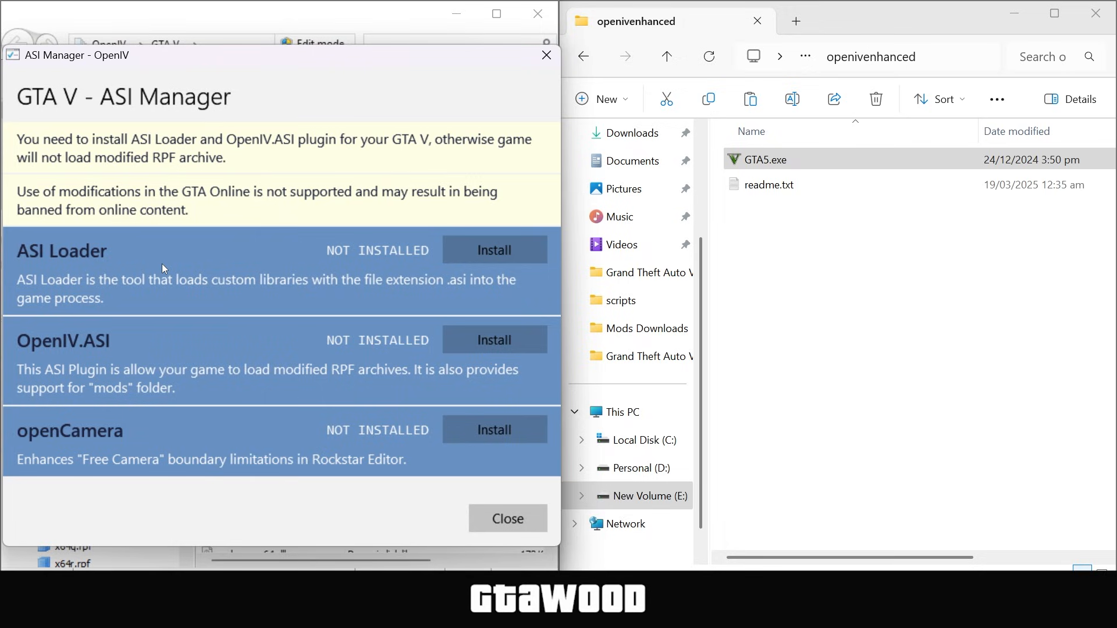
pyautogui.moveTo(13, 279)
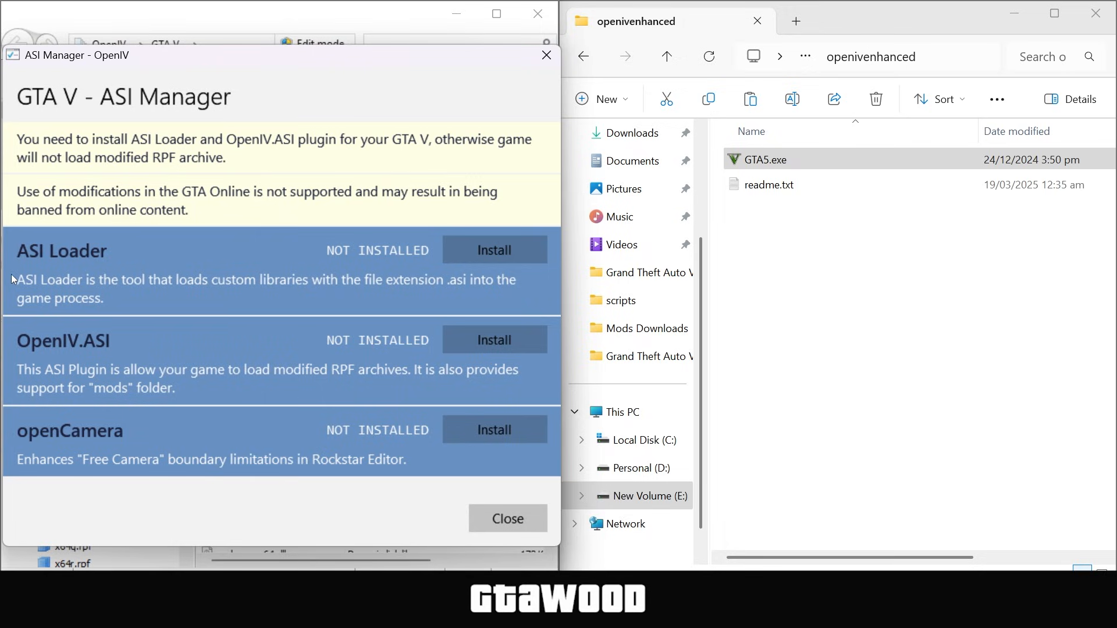
pyautogui.moveTo(89, 254)
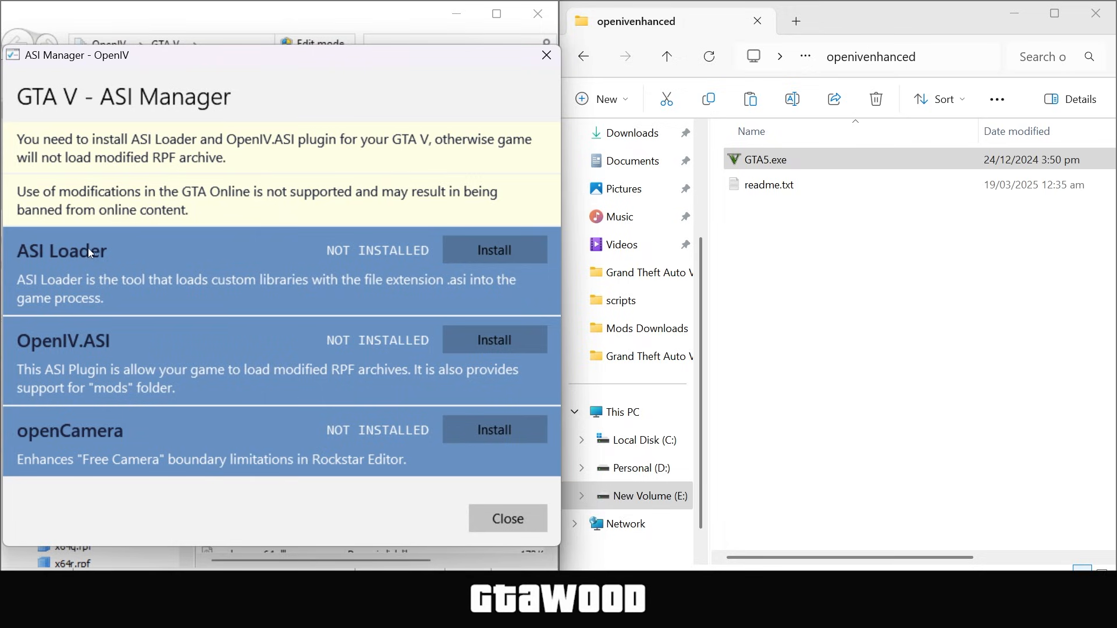
pyautogui.moveTo(111, 263)
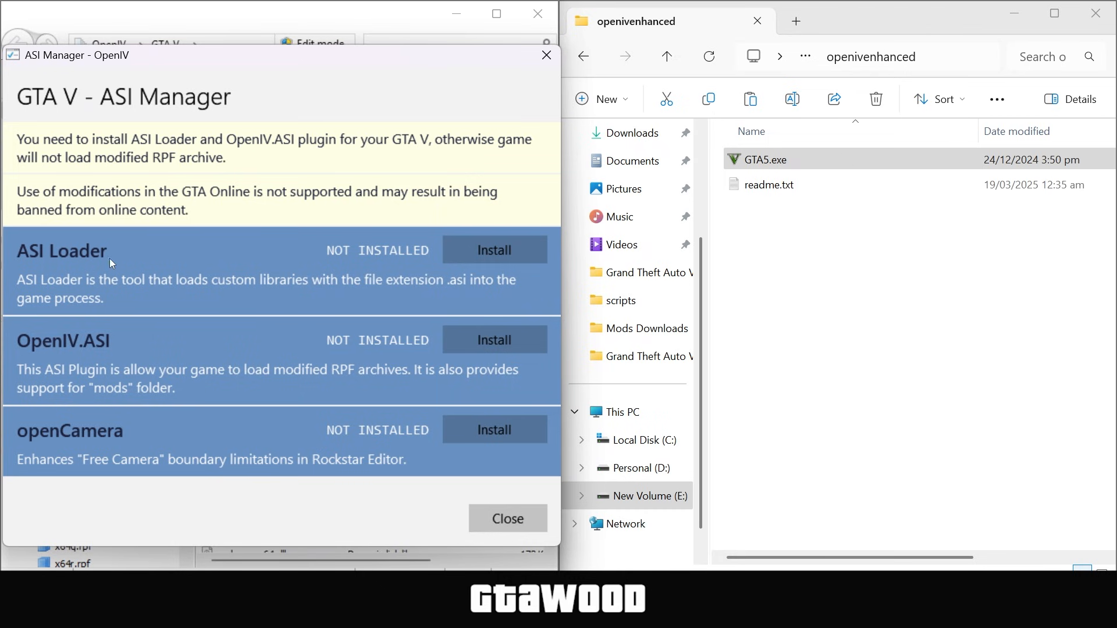
# - Close the ASI Manager with nothing installed and head back to Mods Downloads
pyautogui.click(506, 518)
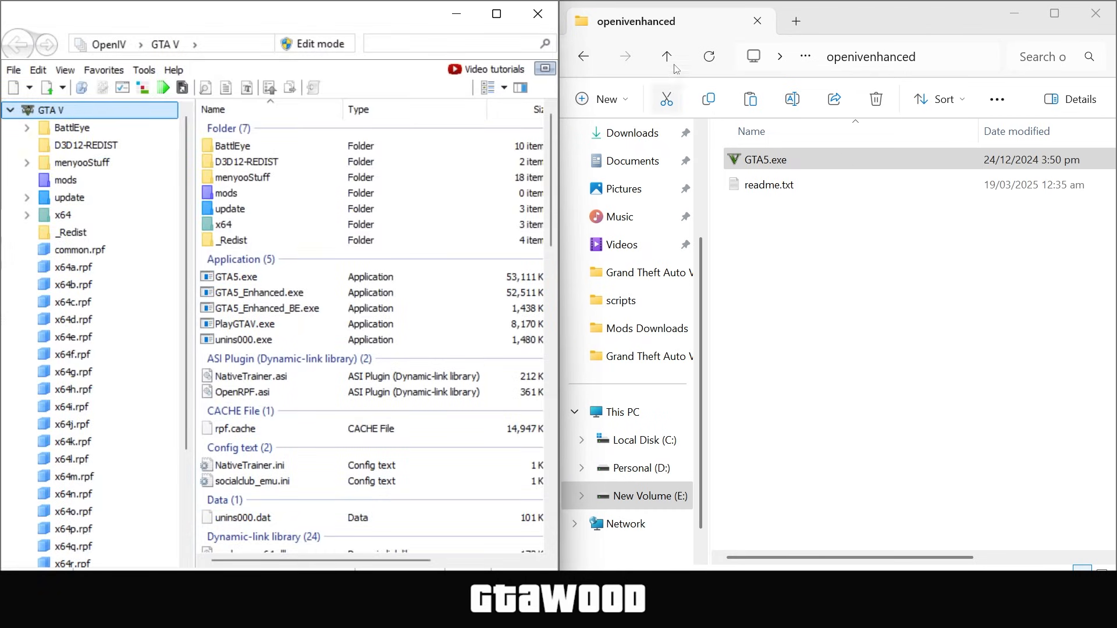
pyautogui.click(647, 329)
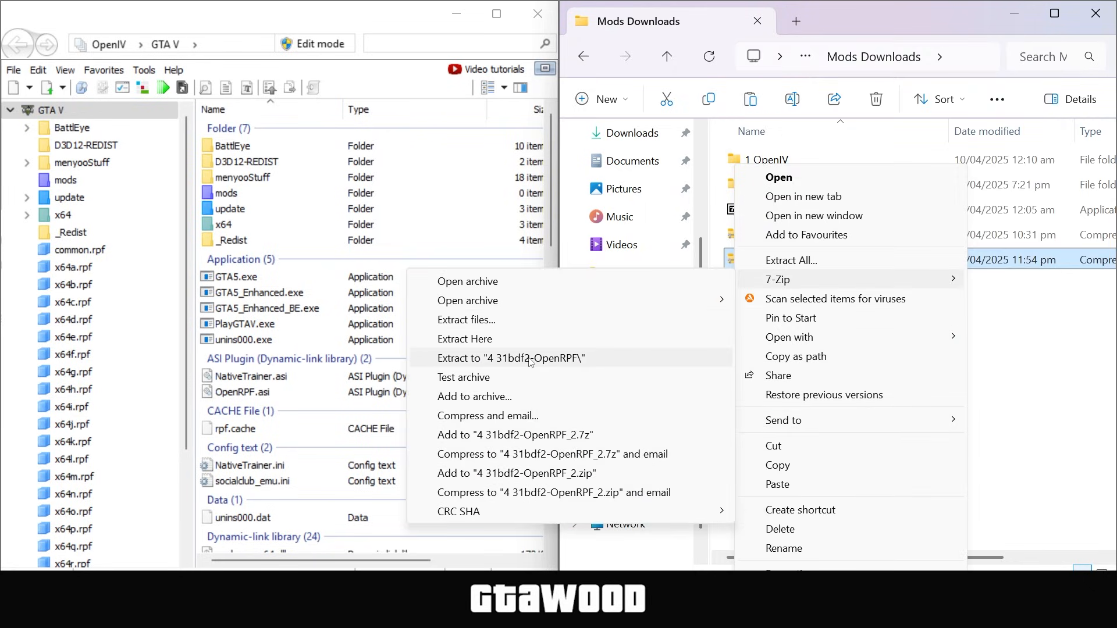
# - Extract the OpenRPF archive to its 4 31bdf2-OpenRPF folder and select dsound.dll beside OpenRPF.asi
pyautogui.click(510, 357)
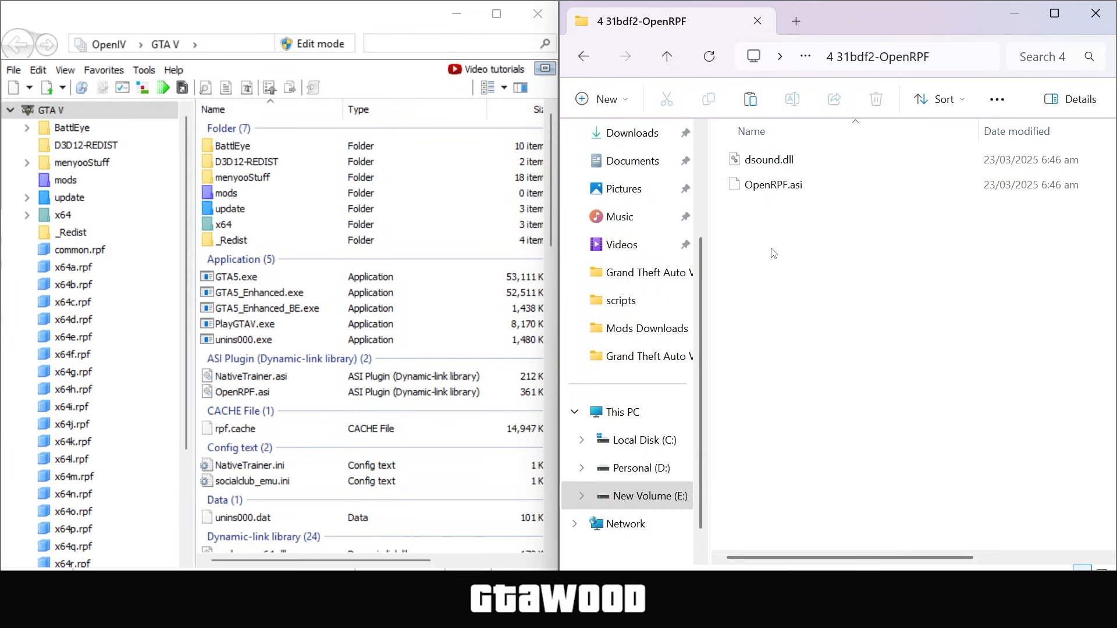
pyautogui.click(768, 159)
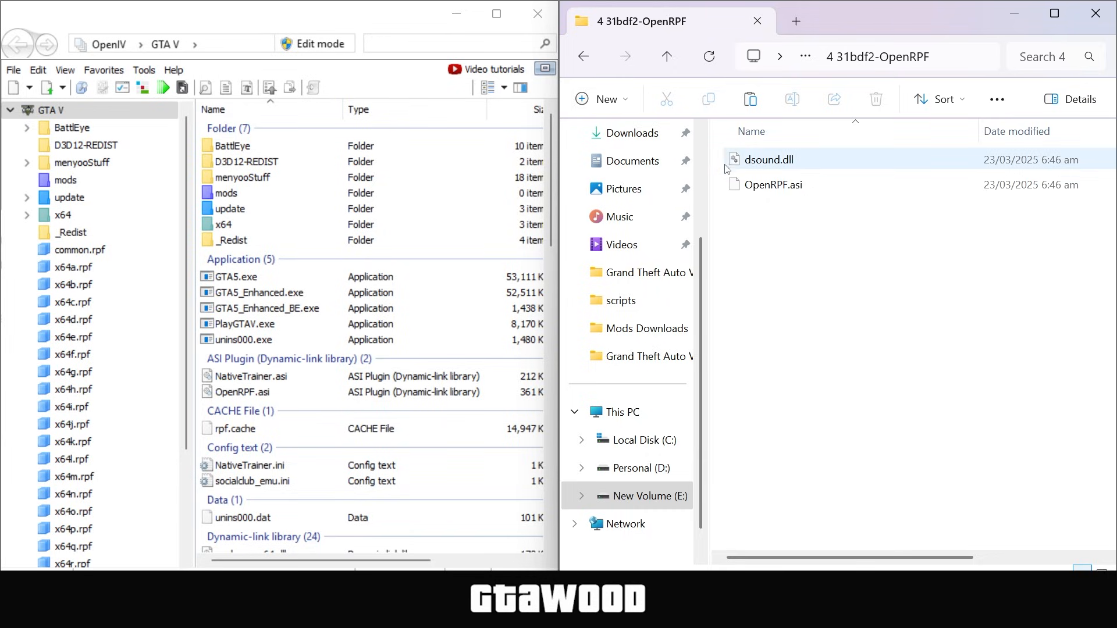
pyautogui.click(768, 159)
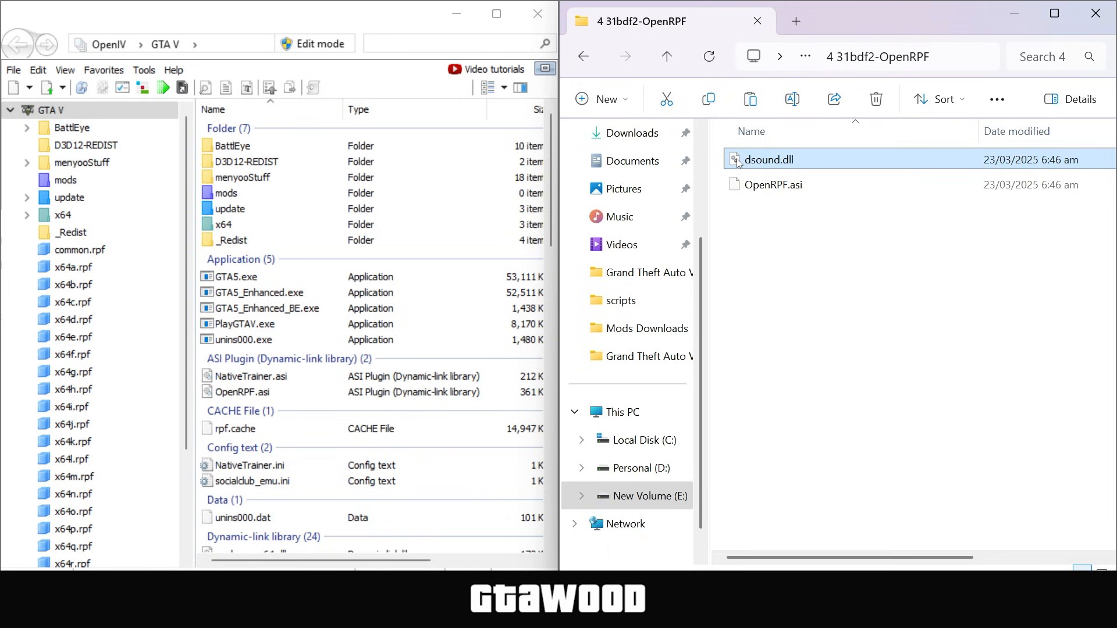
pyautogui.moveTo(768, 160)
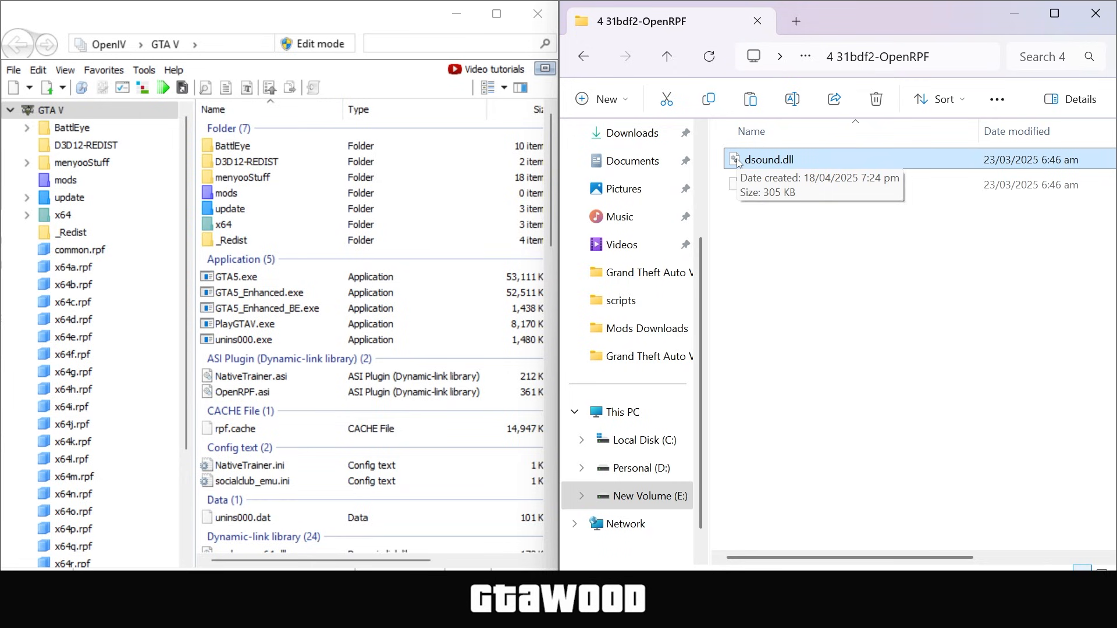
# - Enable edit mode (confirming Yes), drop dsound.dll into the GTA V root folder, and bring the ASI Manager back up
pyautogui.click(313, 43)
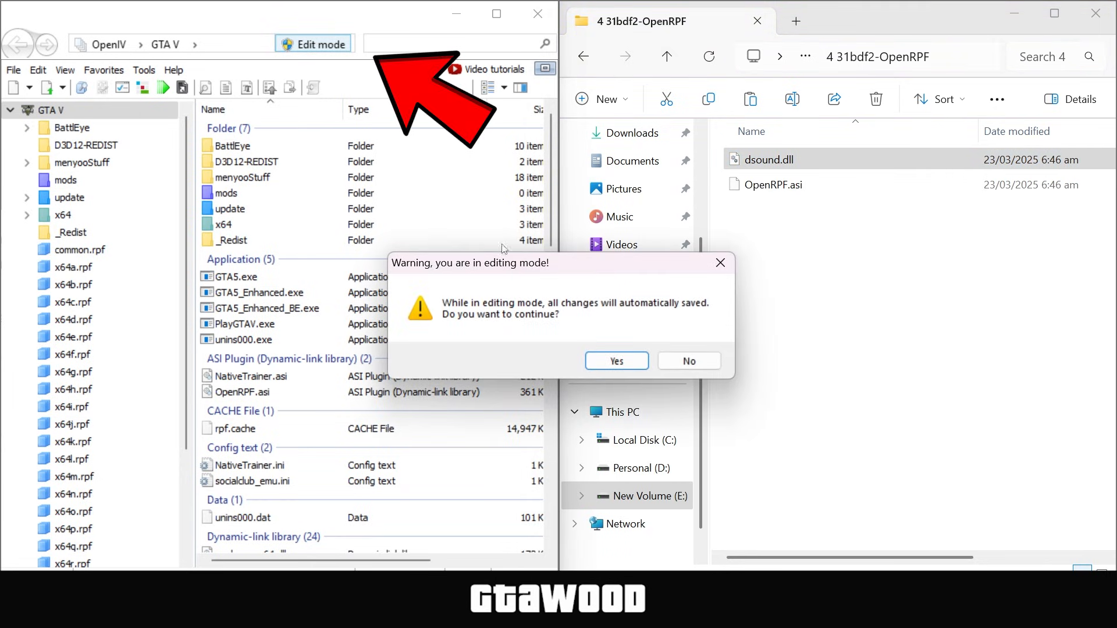
pyautogui.click(615, 361)
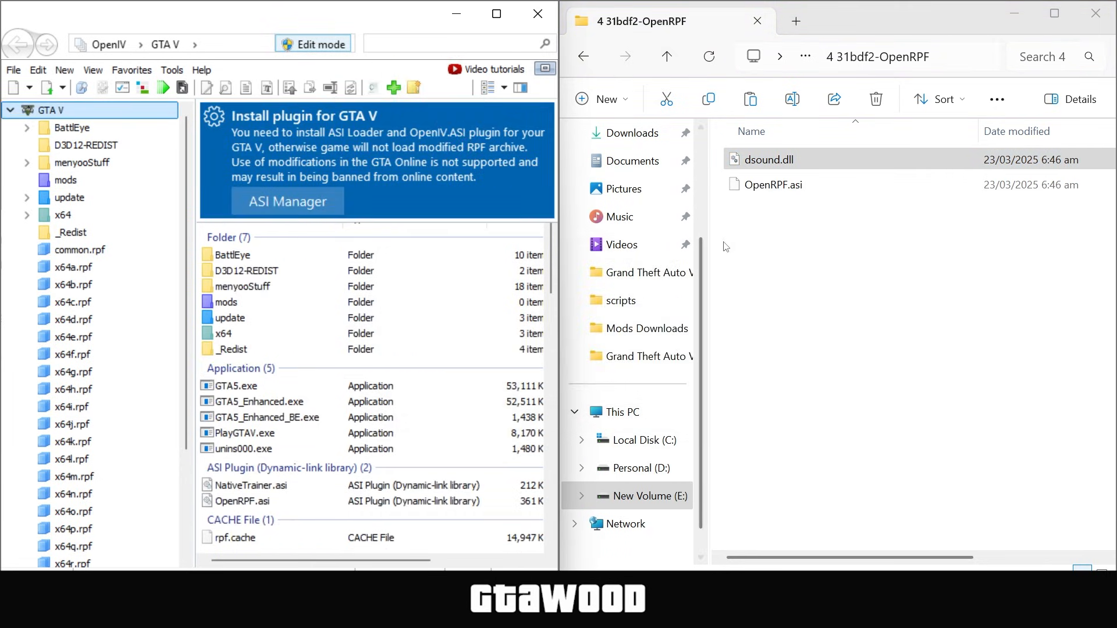
pyautogui.click(772, 185)
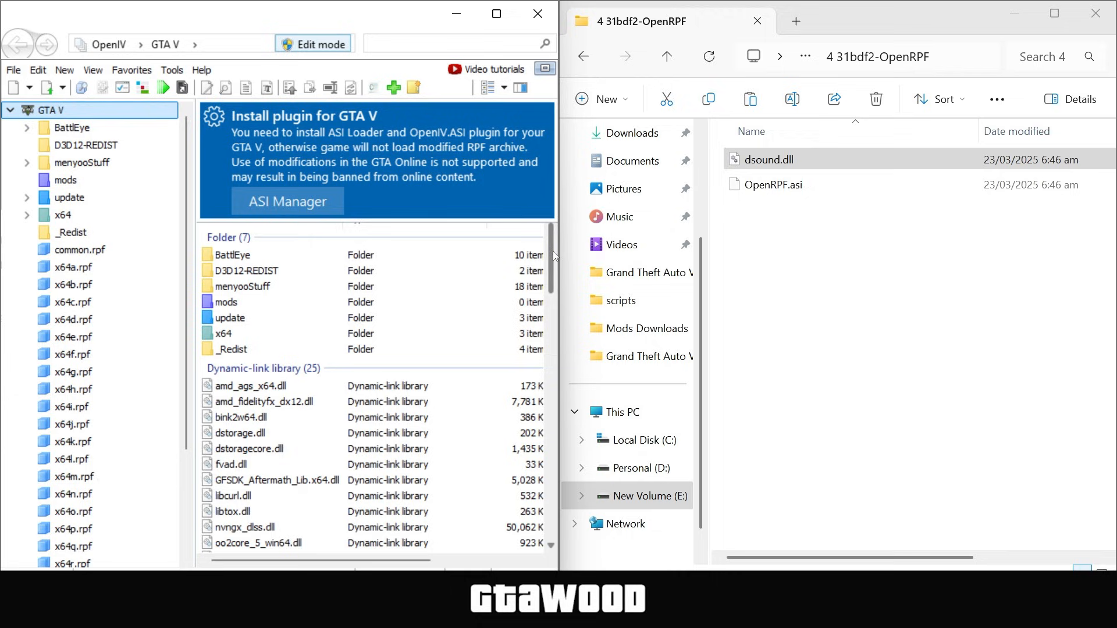
pyautogui.scroll(-3)
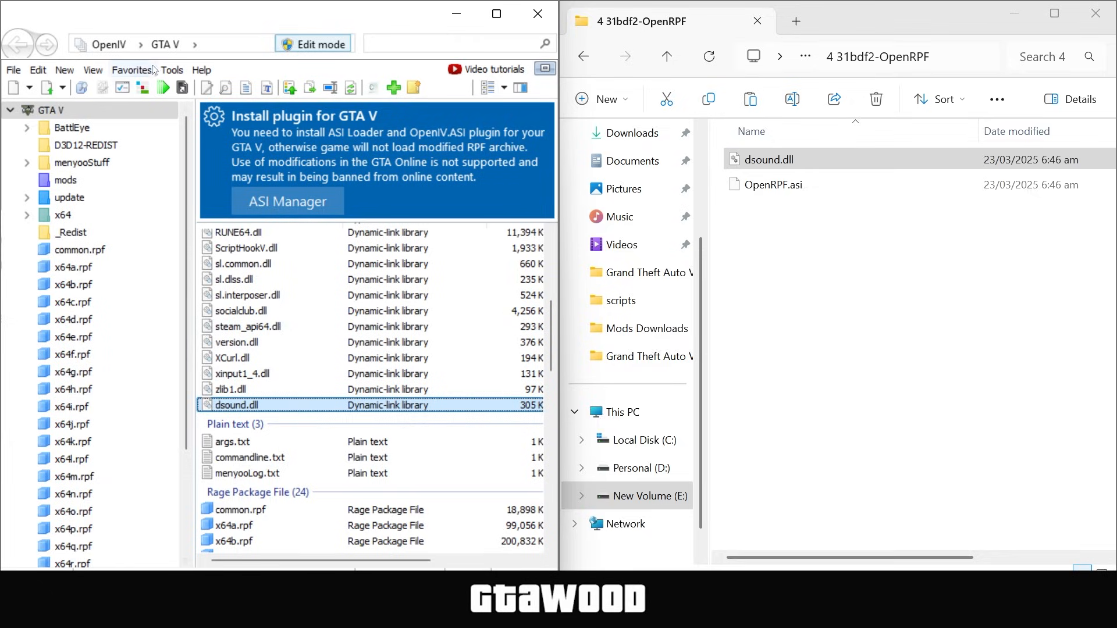
pyautogui.click(287, 202)
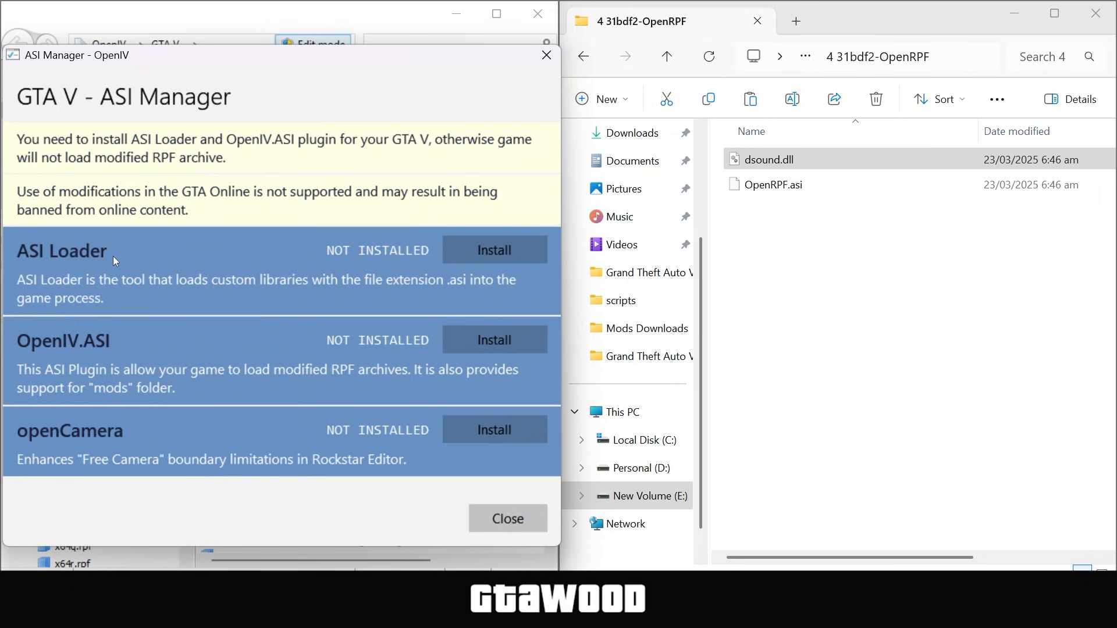
pyautogui.moveTo(20, 348)
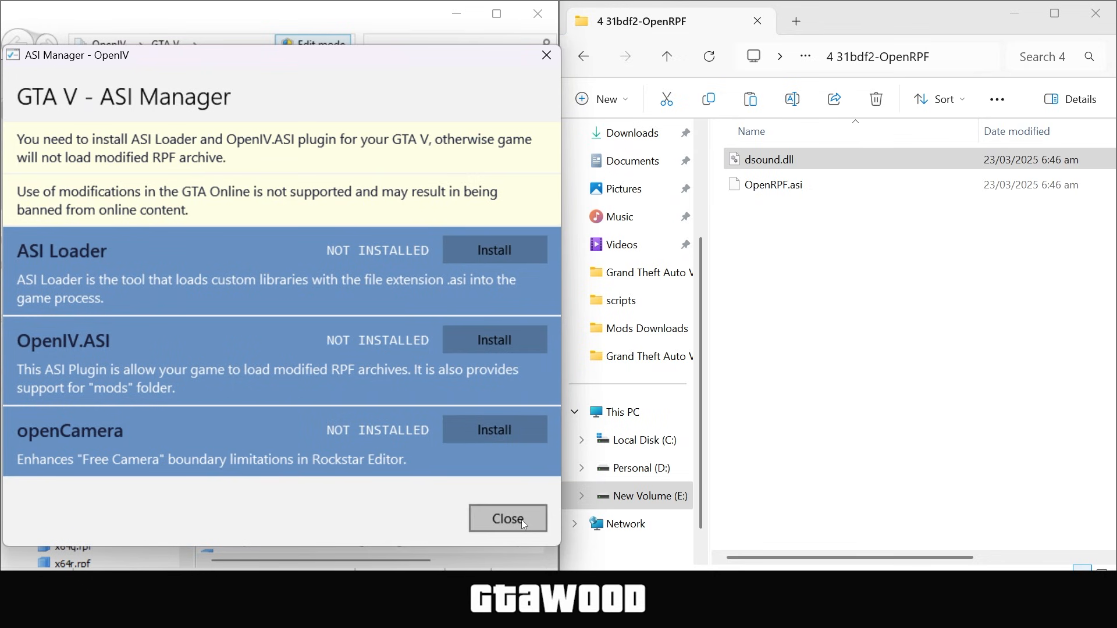
# - Close the manager, select OpenRPF.asi in the game folder, and reopen the ASI Manager from Tools
pyautogui.click(507, 518)
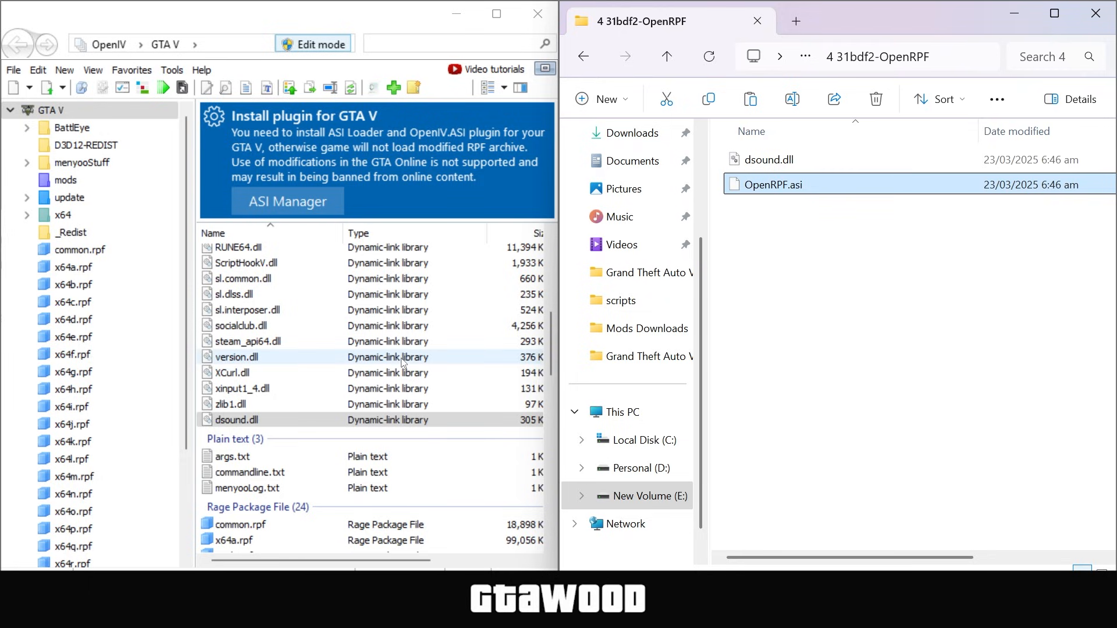
pyautogui.scroll(-3)
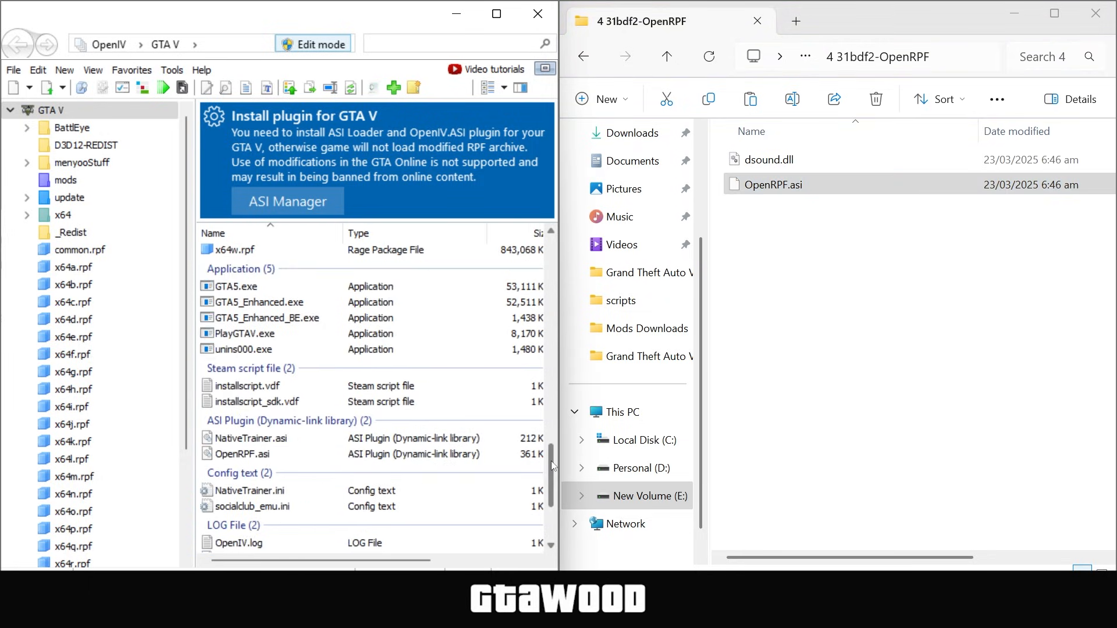
pyautogui.click(247, 453)
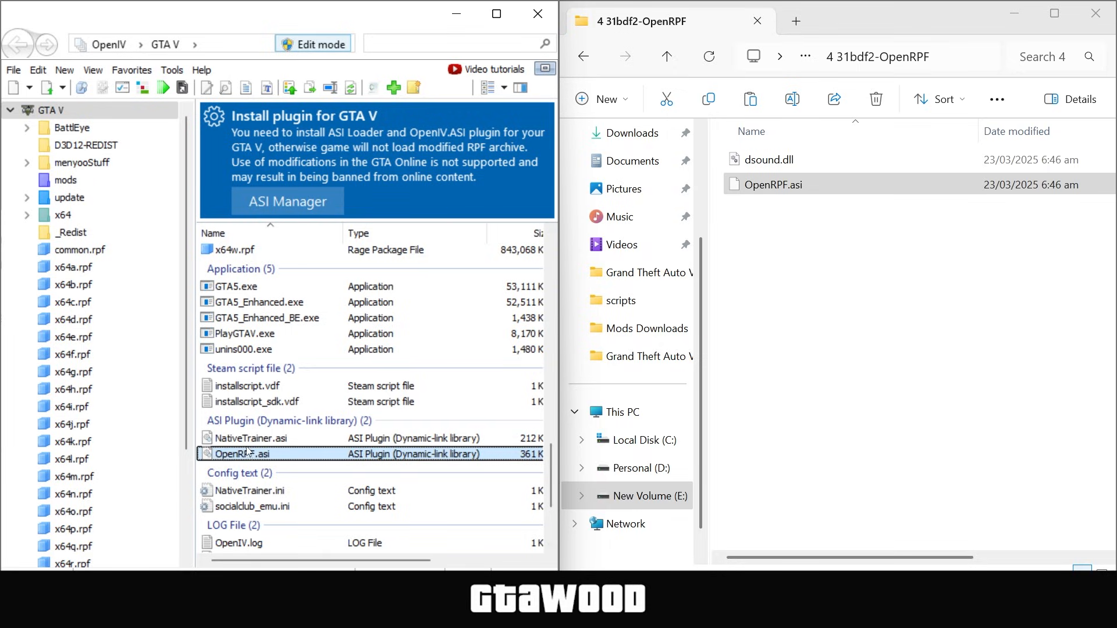
pyautogui.click(171, 68)
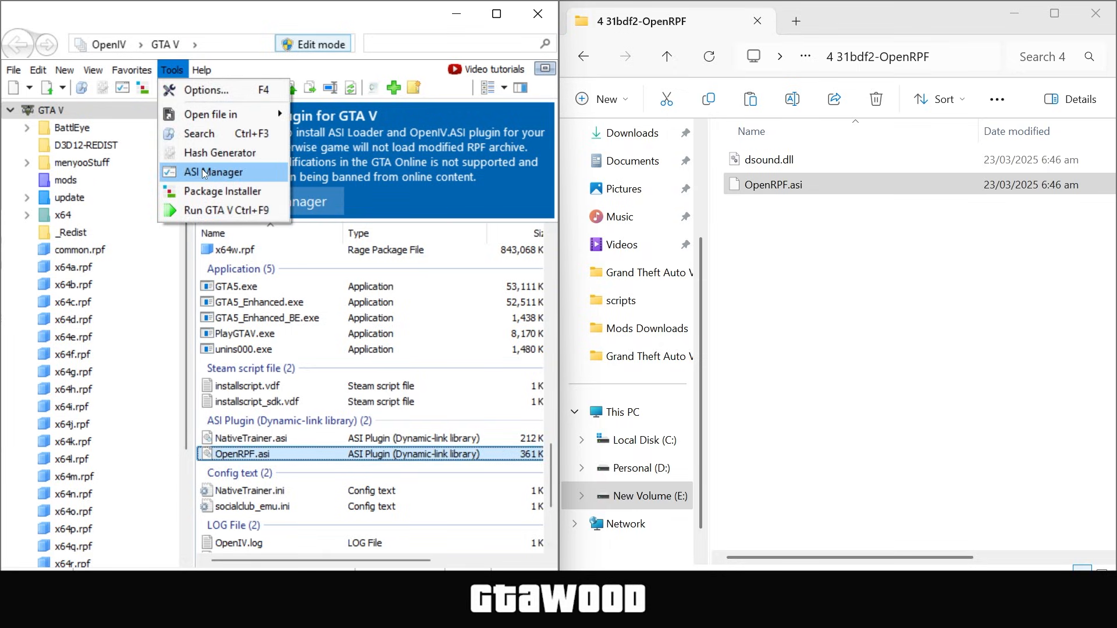
pyautogui.click(214, 173)
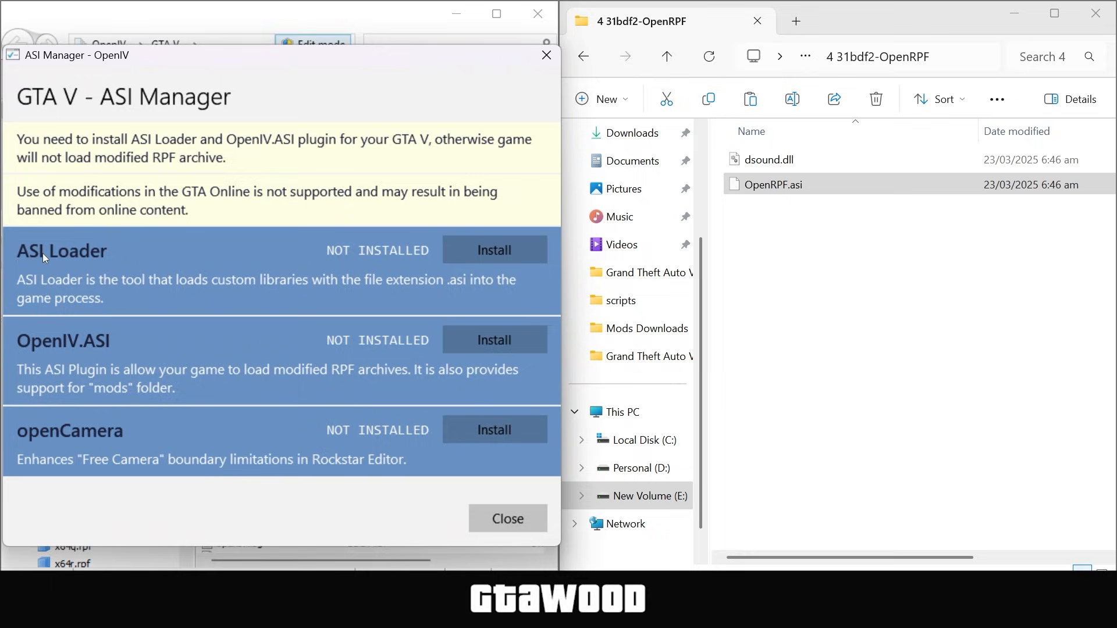
pyautogui.moveTo(138, 341)
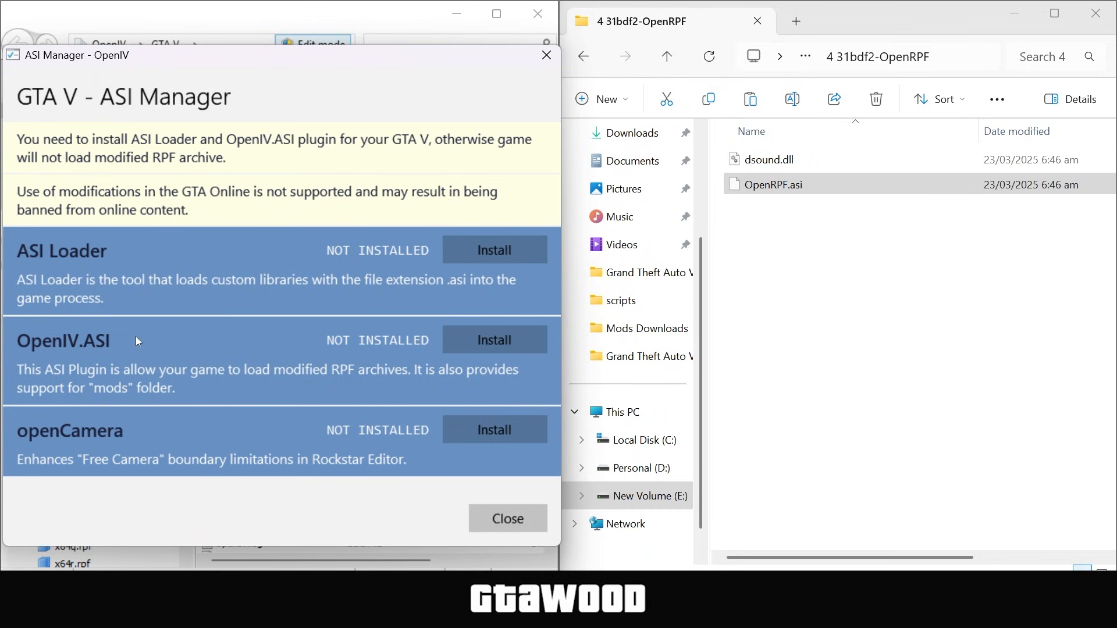
pyautogui.moveTo(13, 442)
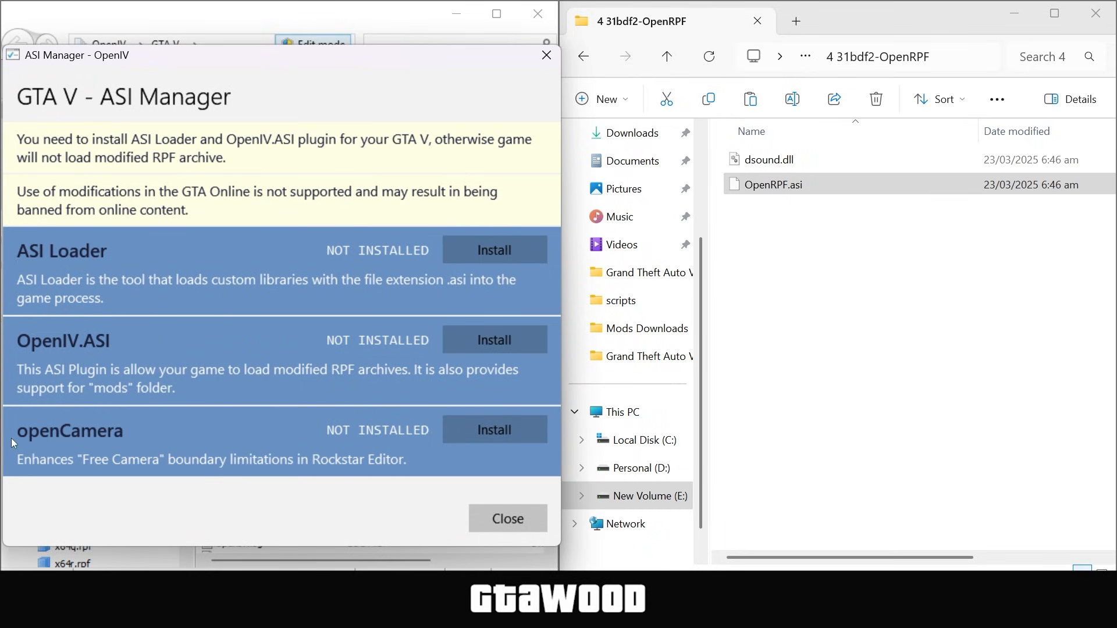
pyautogui.moveTo(160, 433)
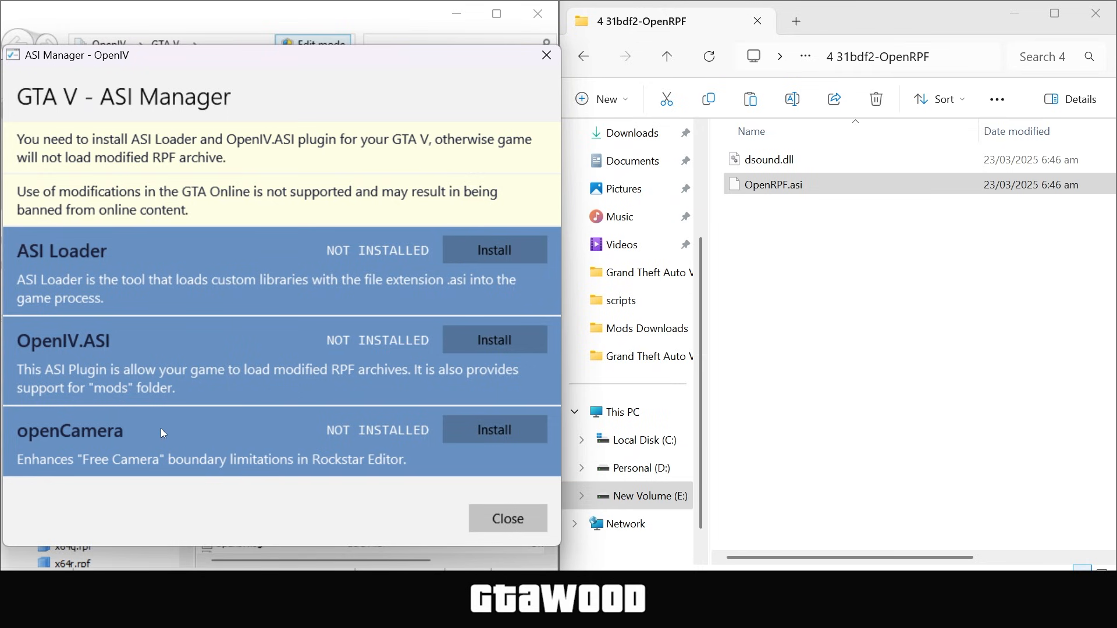
pyautogui.moveTo(508, 518)
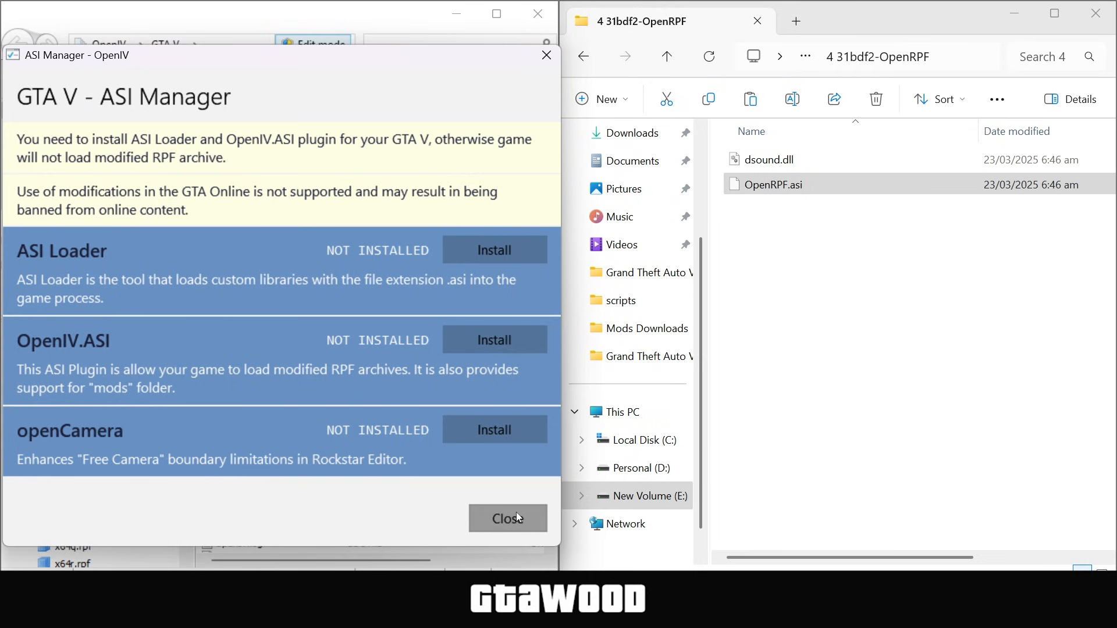
# - Close the ASI Manager and download ScriptHookV_3504.0_813.11.zip from the Script Hook V release table in Firefox
pyautogui.click(507, 519)
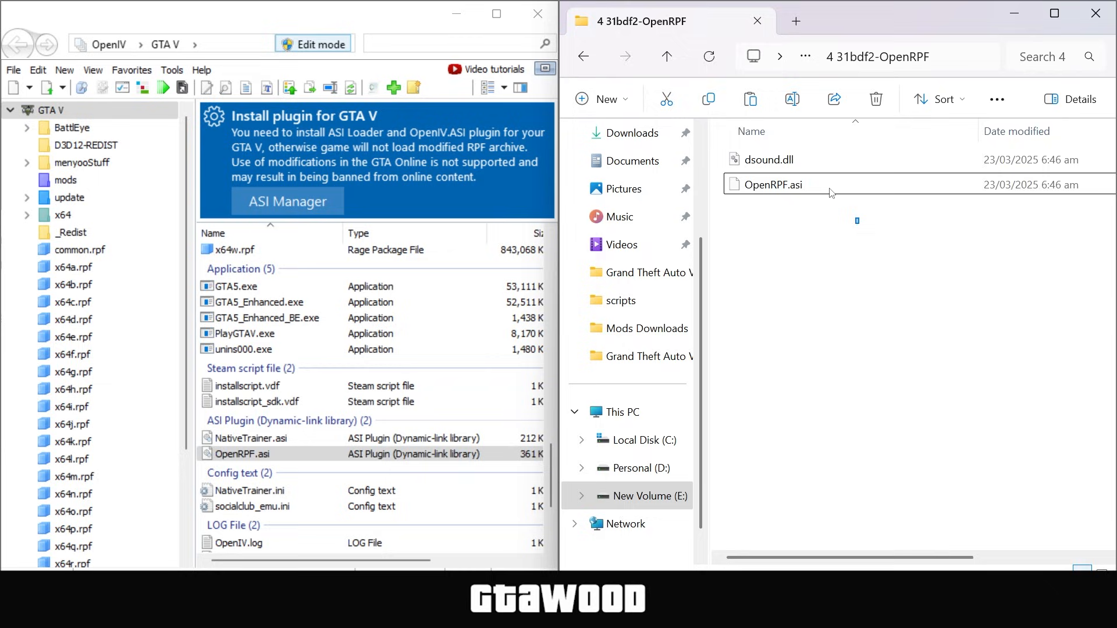
pyautogui.click(770, 160)
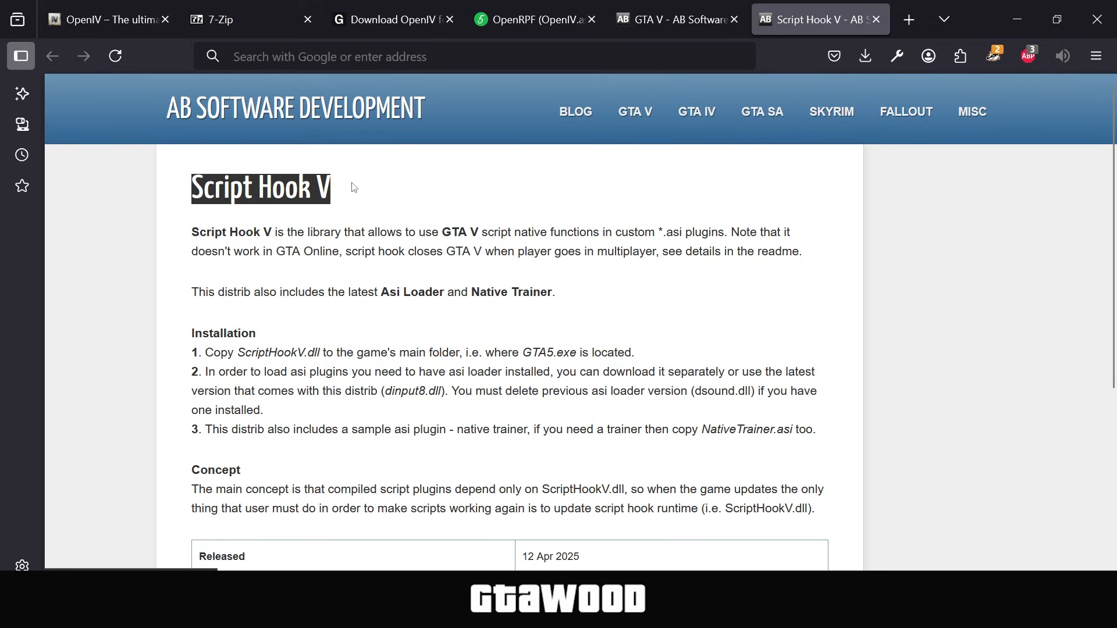
pyautogui.scroll(-3)
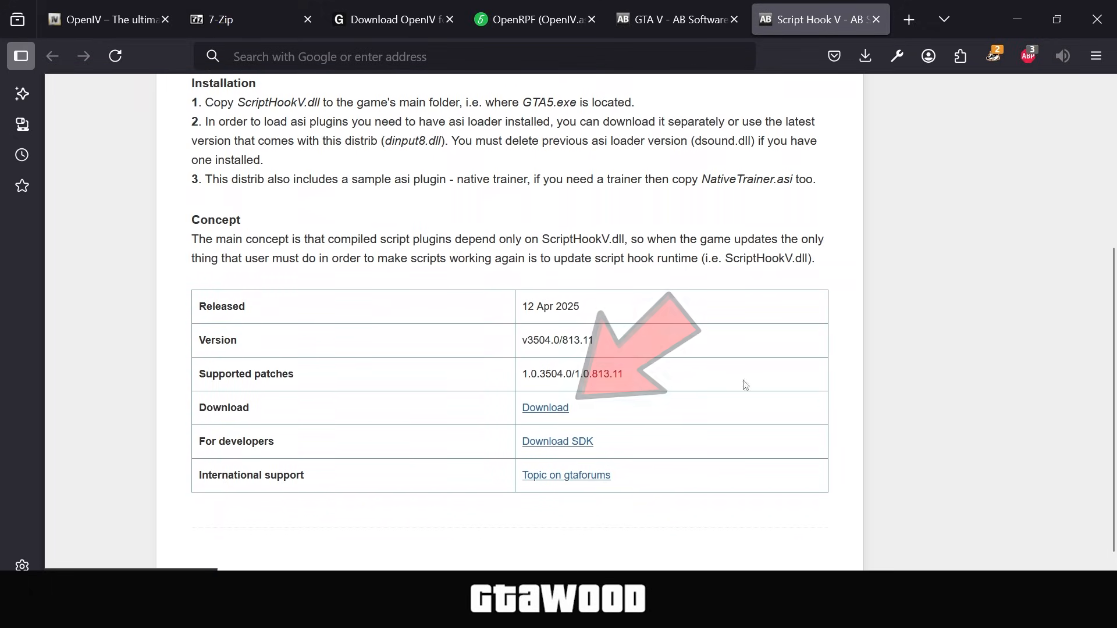
pyautogui.doubleClick(551, 307)
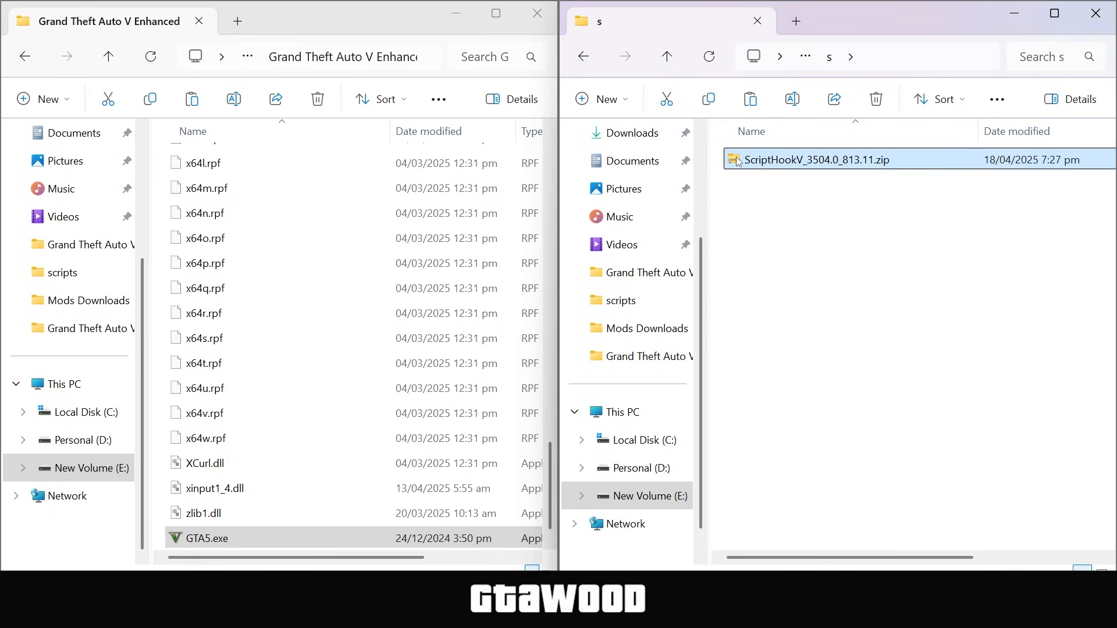
# - Extract the ScriptHookV zip and open its bin folder with ScriptHookV.dll, dinput8.dll and NativeTrainer.asi
pyautogui.rightClick(816, 160)
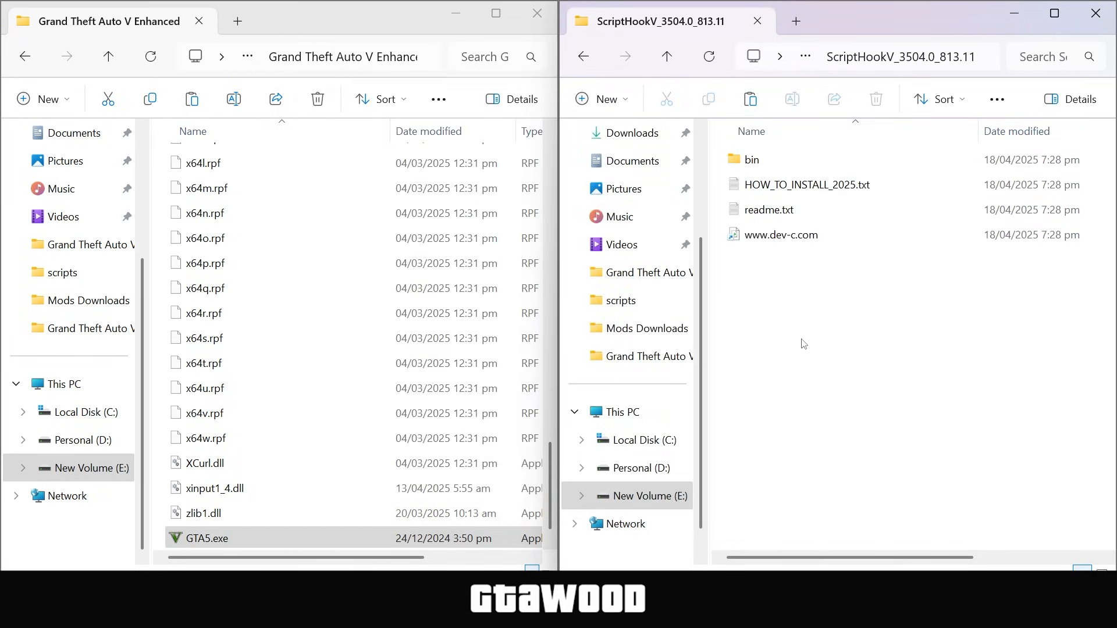
pyautogui.doubleClick(749, 160)
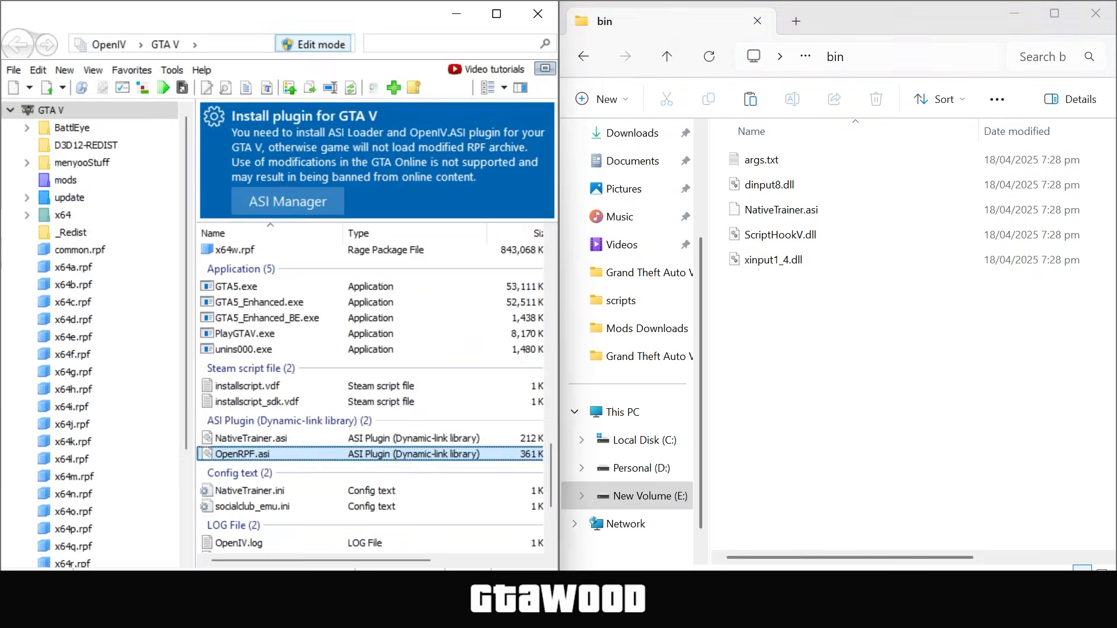
# - Check the ASI Manager, then copy xinput1_4.dll from bin into the GTA V folder, replacing the old one
pyautogui.click(171, 70)
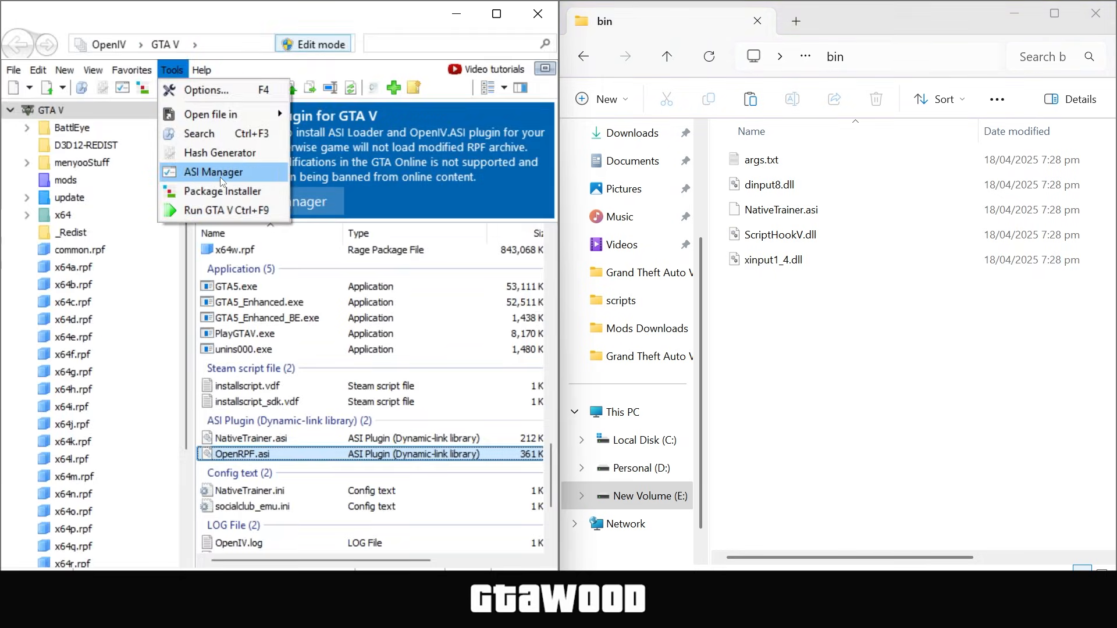
pyautogui.click(213, 173)
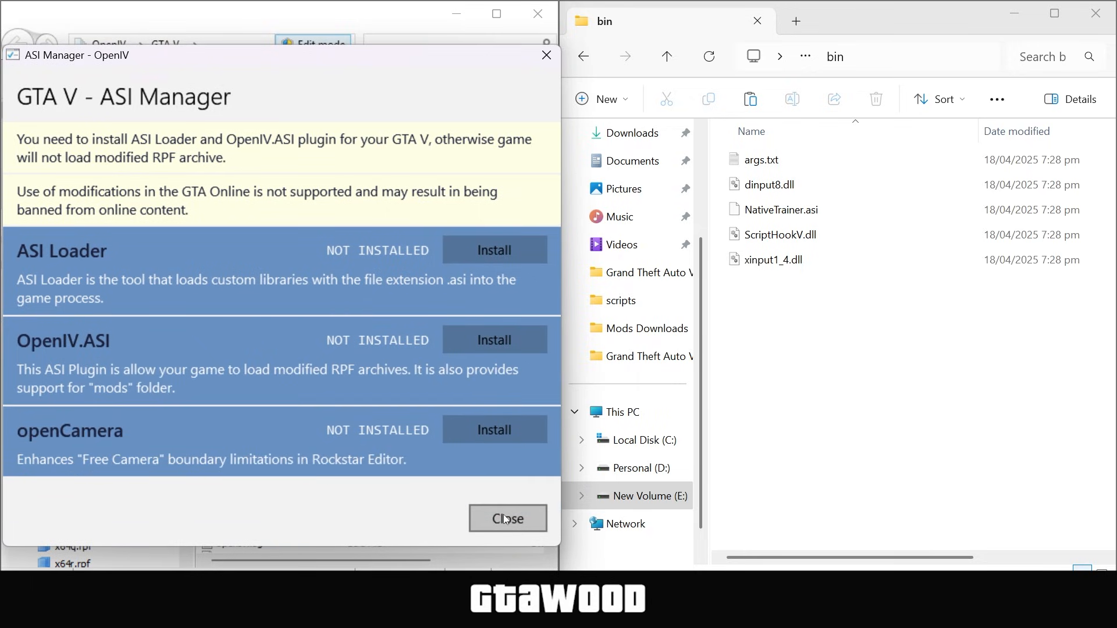
pyautogui.click(507, 519)
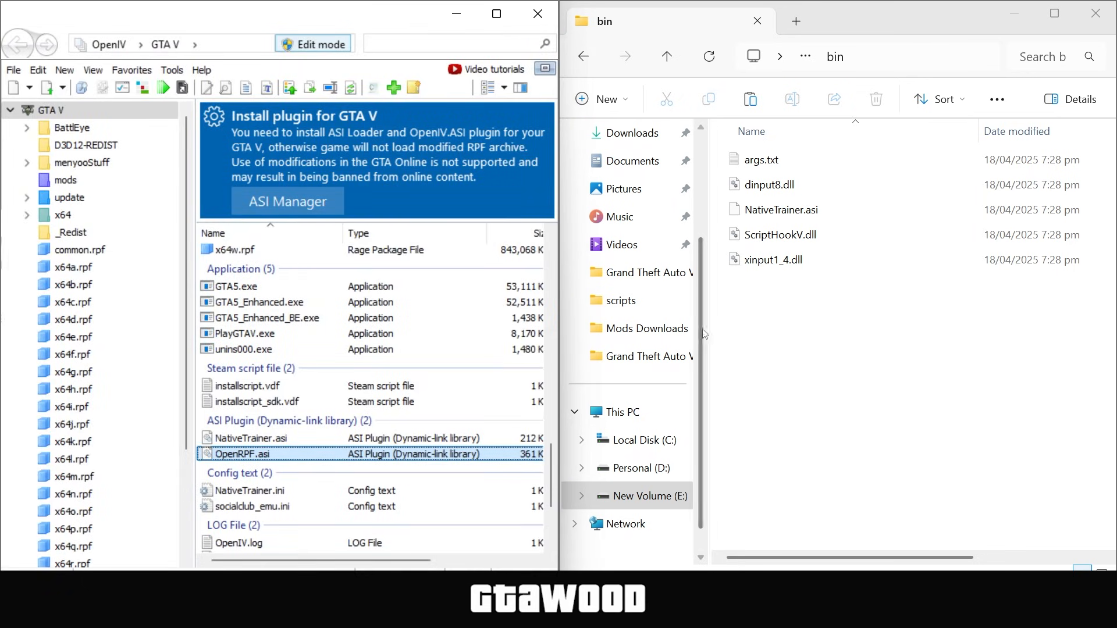
pyautogui.click(775, 259)
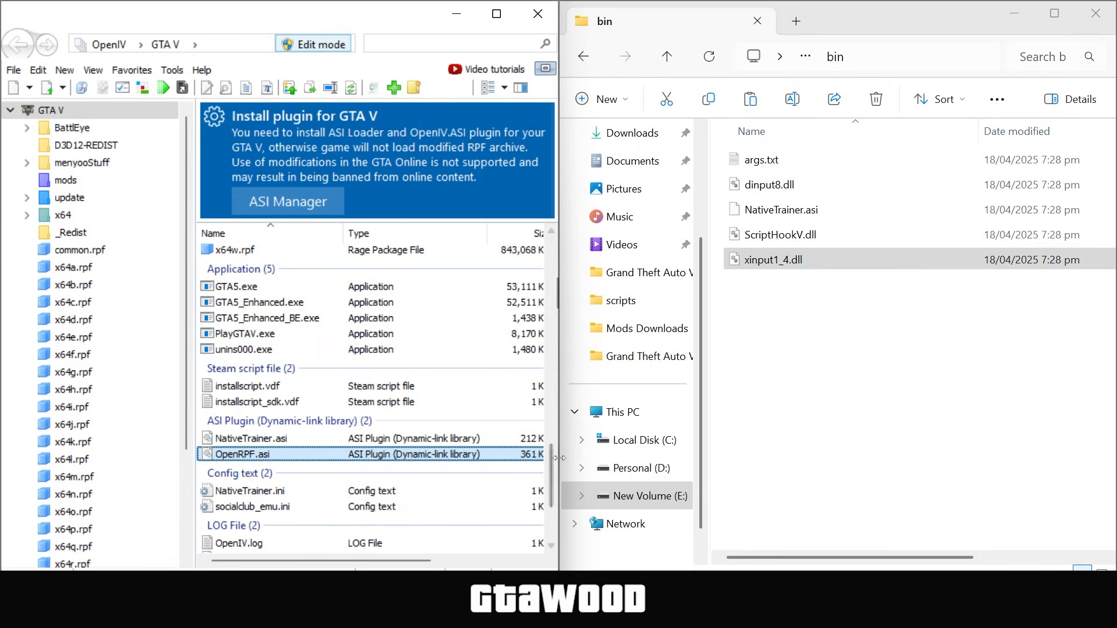
pyautogui.scroll(-3)
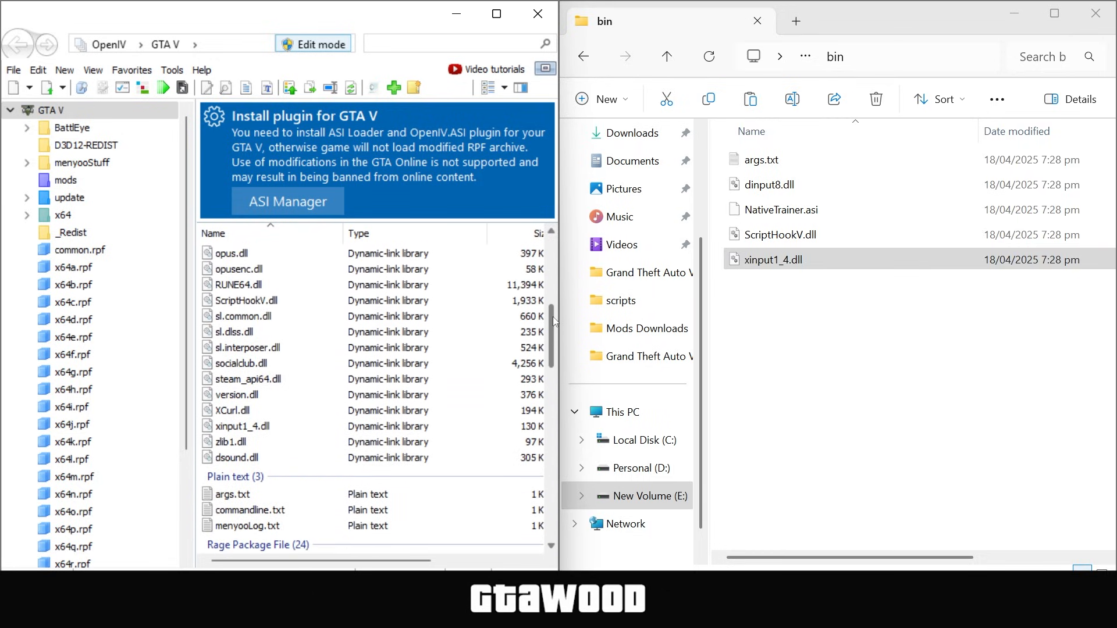
pyautogui.click(240, 426)
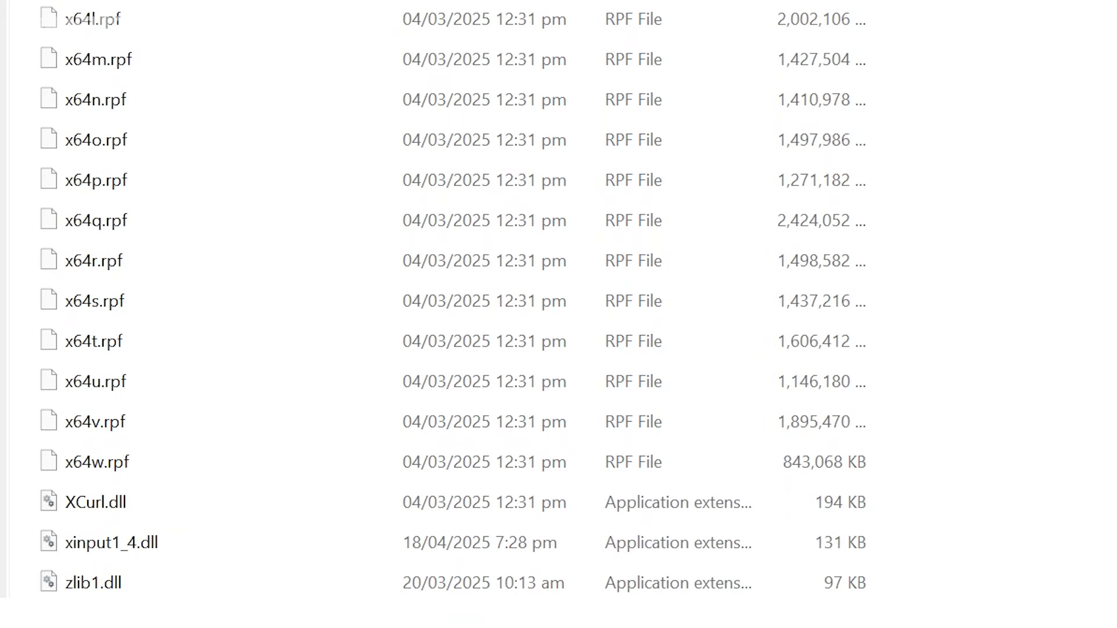
# - Select xinput1_4.dll in the game folder to confirm its 18/04/2025 Script Hook V date
pyautogui.click(110, 542)
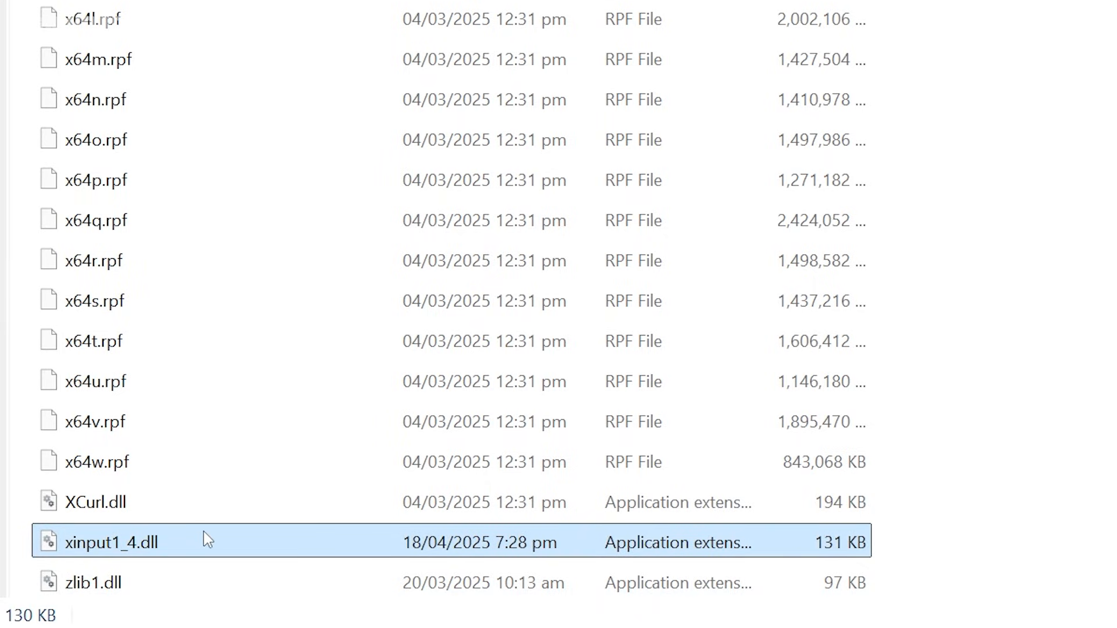
pyautogui.moveTo(604, 576)
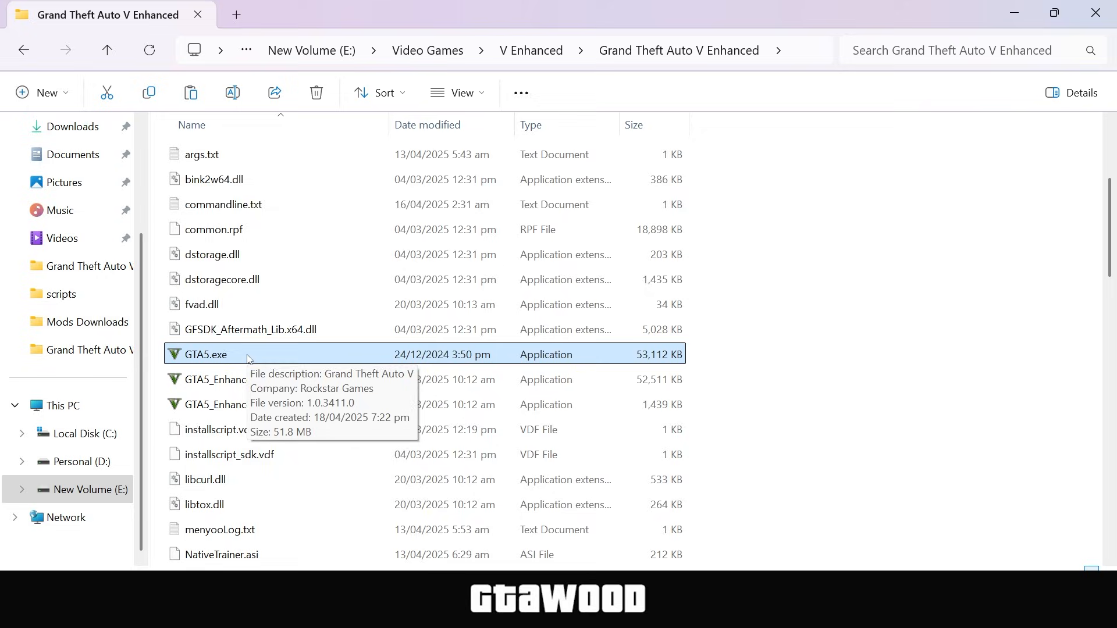
# - Delete GTA5.exe from the Enhanced game folder and open the openivenhanced replacement GTA5.exe
pyautogui.rightClick(206, 354)
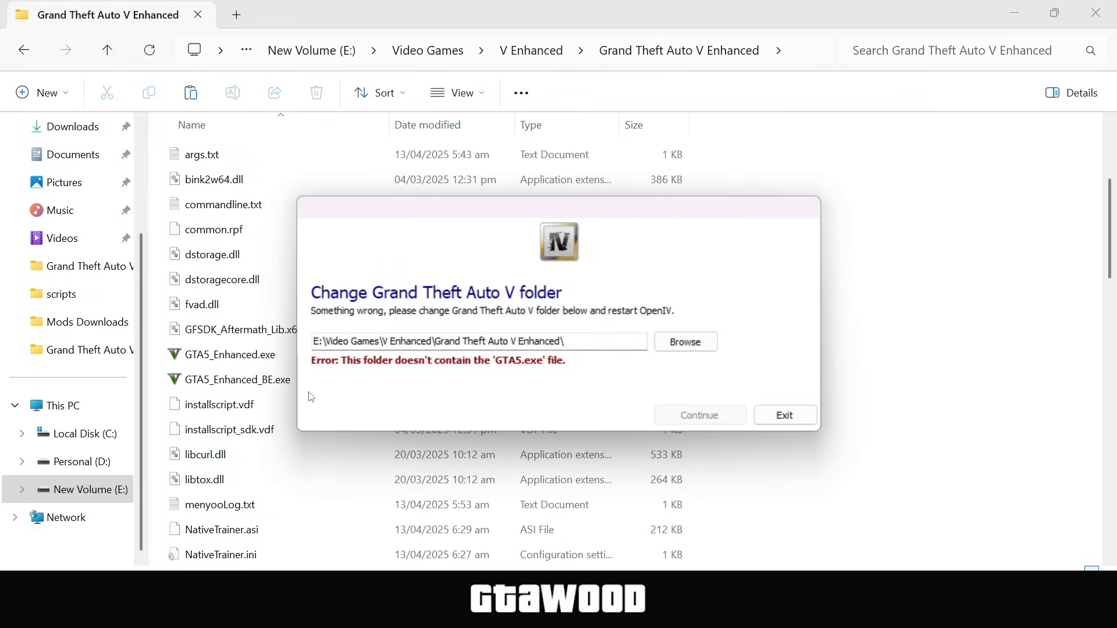
pyautogui.moveTo(558, 383)
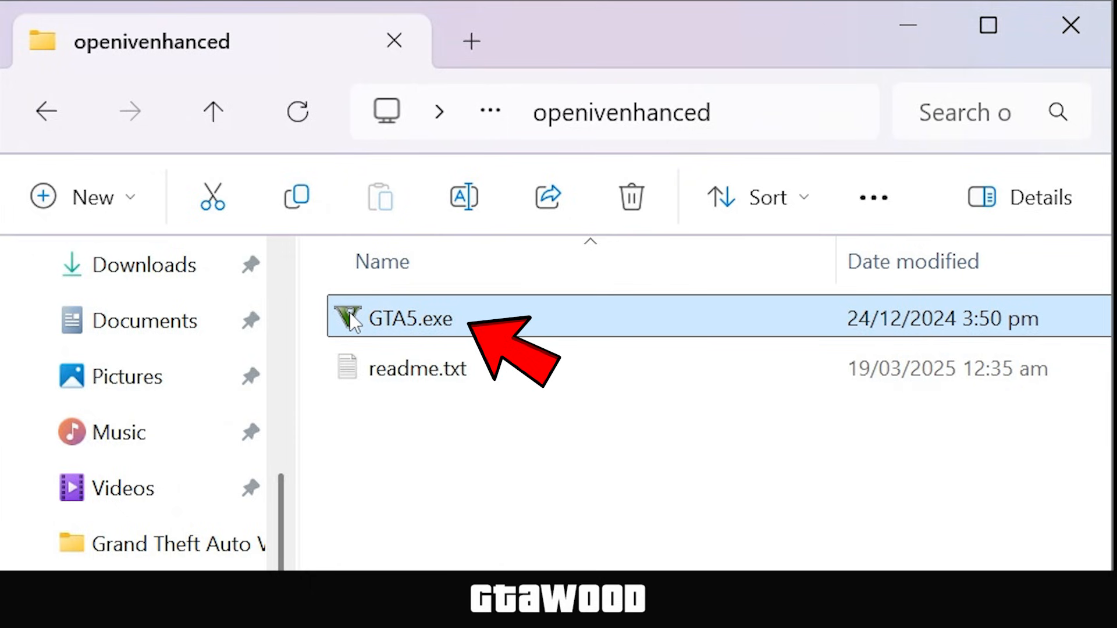
pyautogui.doubleClick(402, 319)
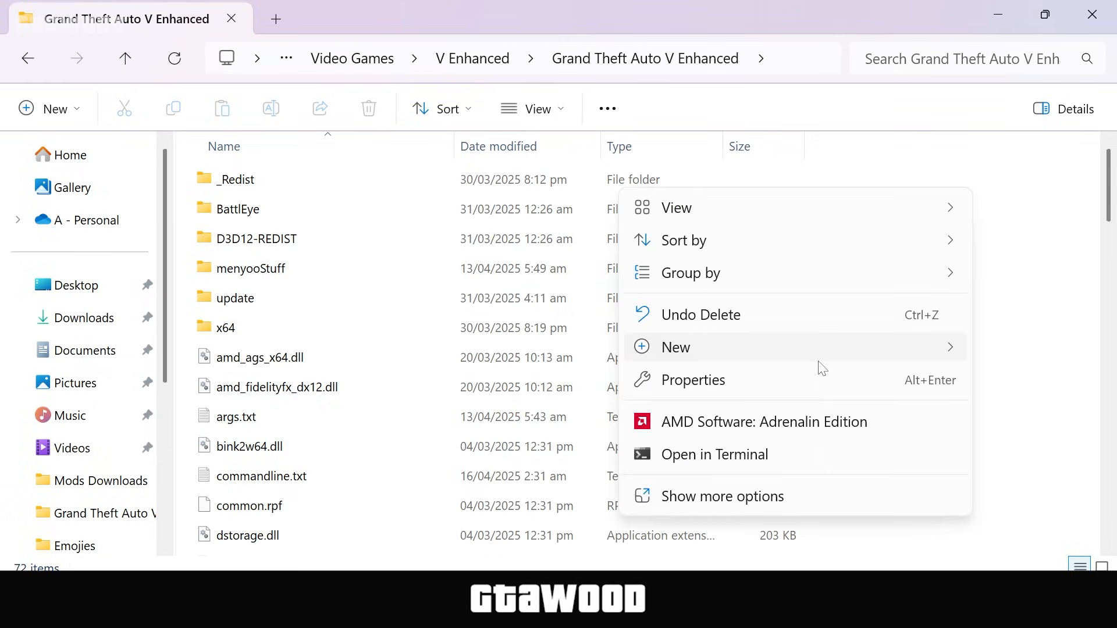
# - Create a new folder named mods in the Grand Theft Auto V Enhanced folder and bring up its options
pyautogui.click(675, 347)
pyautogui.write('mods')
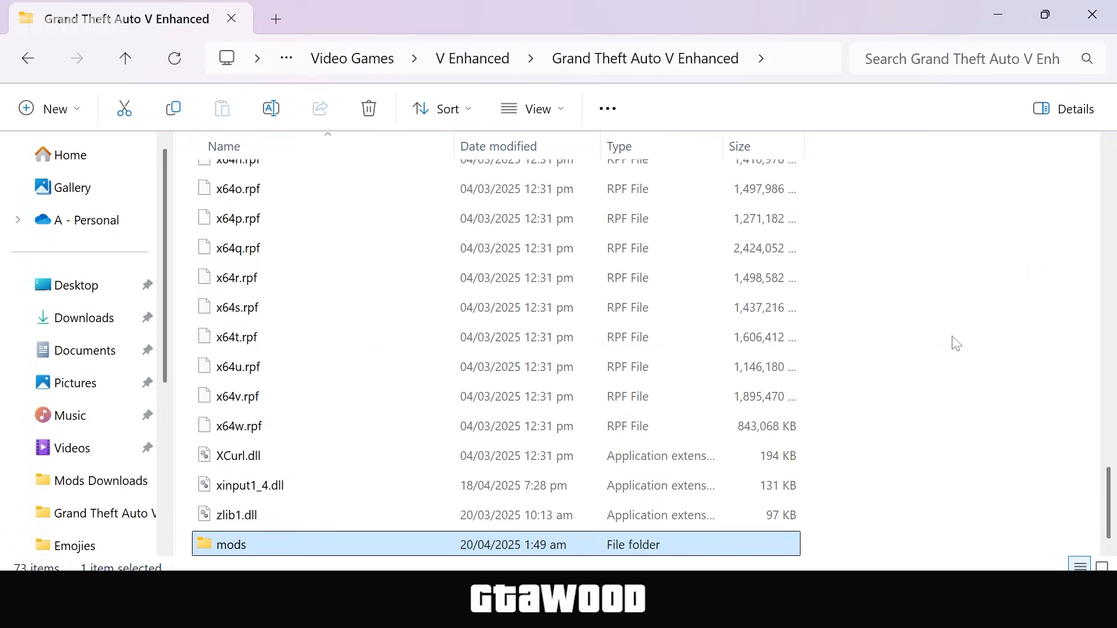
pyautogui.moveTo(242, 556)
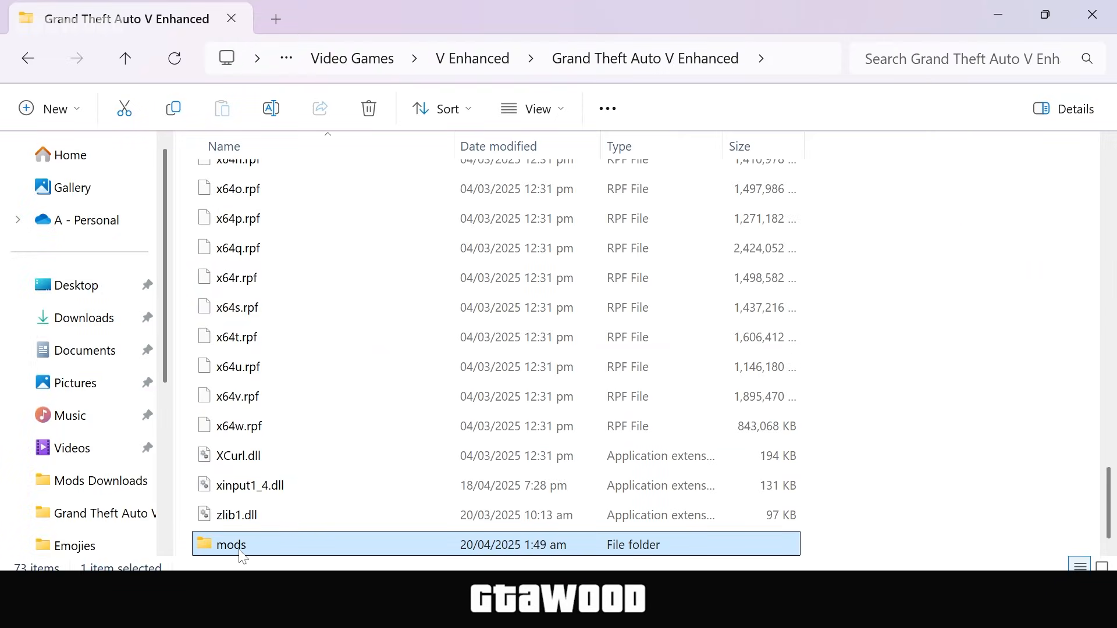
pyautogui.rightClick(228, 545)
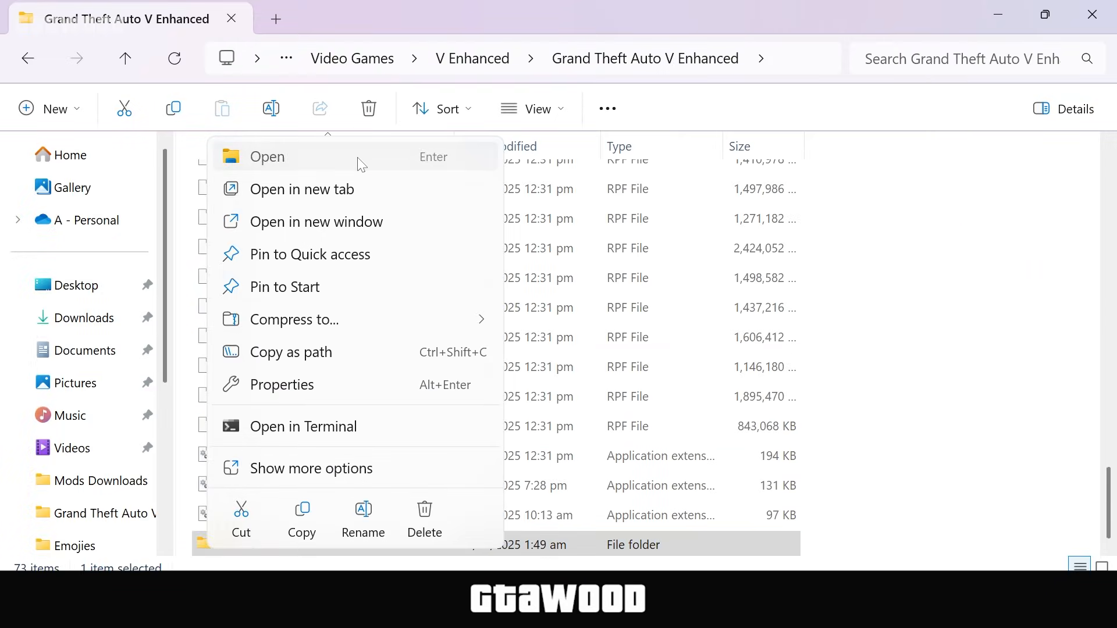